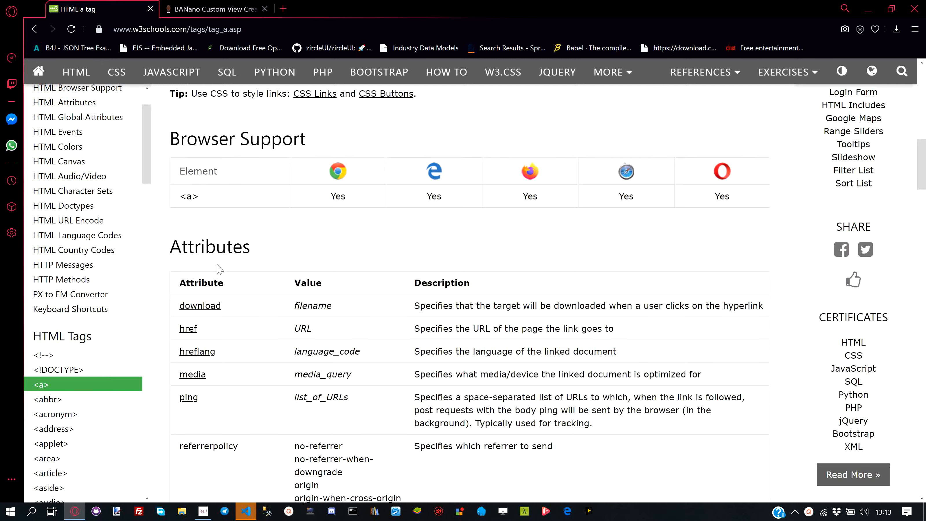
# Start a new project named HTML5 with author Anele Mashy Mbanga
pyautogui.scroll(-3)
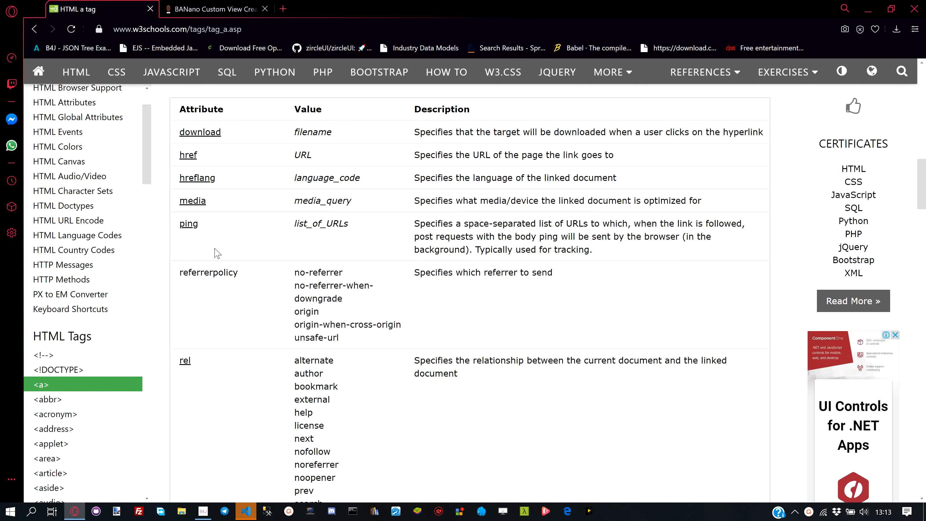
pyautogui.click(212, 9)
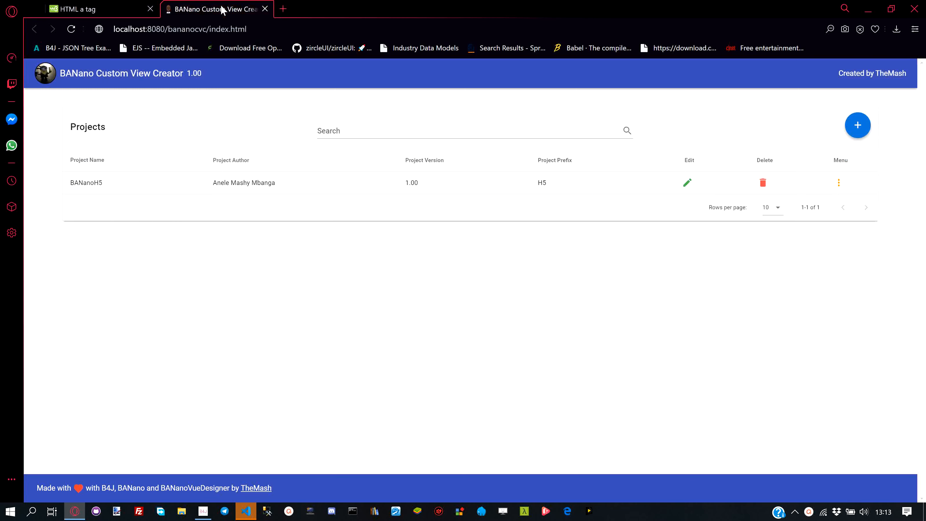
pyautogui.moveTo(858, 125)
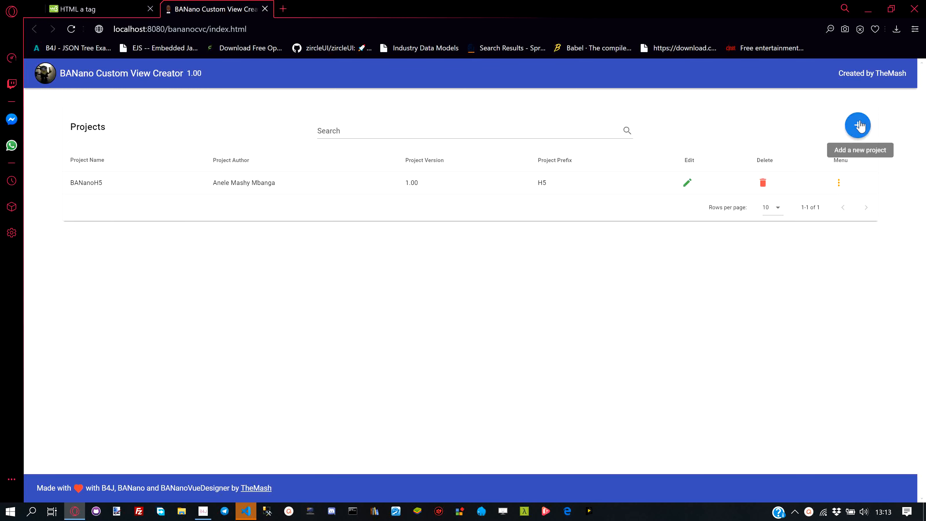
pyautogui.click(858, 125)
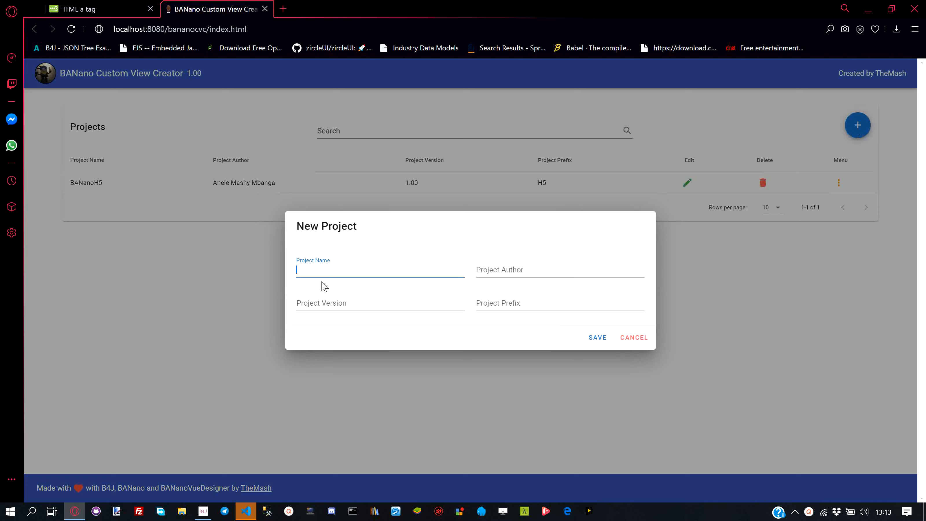
pyautogui.write('Html')
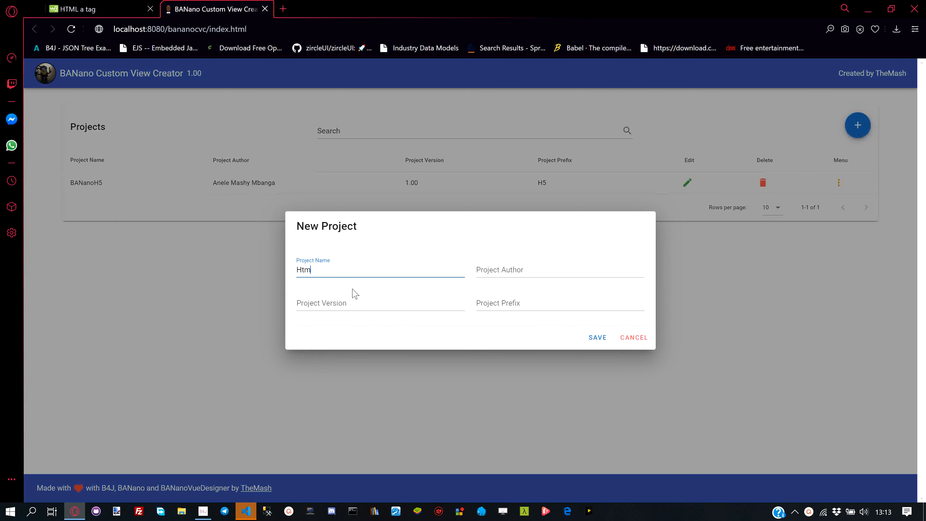
pyautogui.write('HHT')
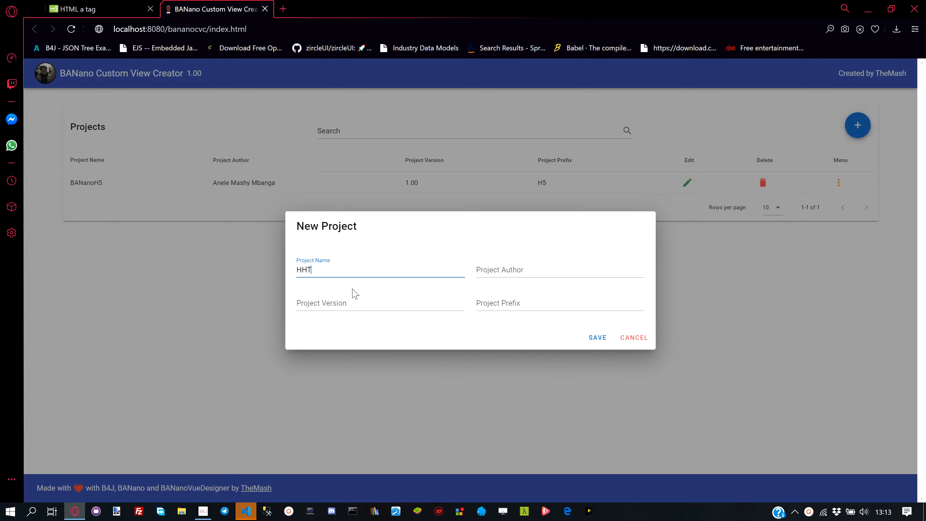
pyautogui.write('HTML5')
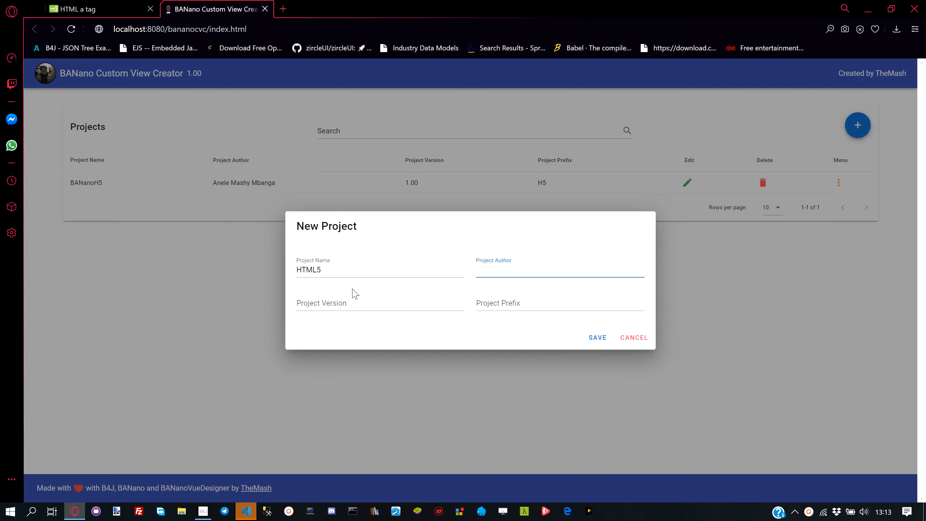
pyautogui.write('Anele Mashy')
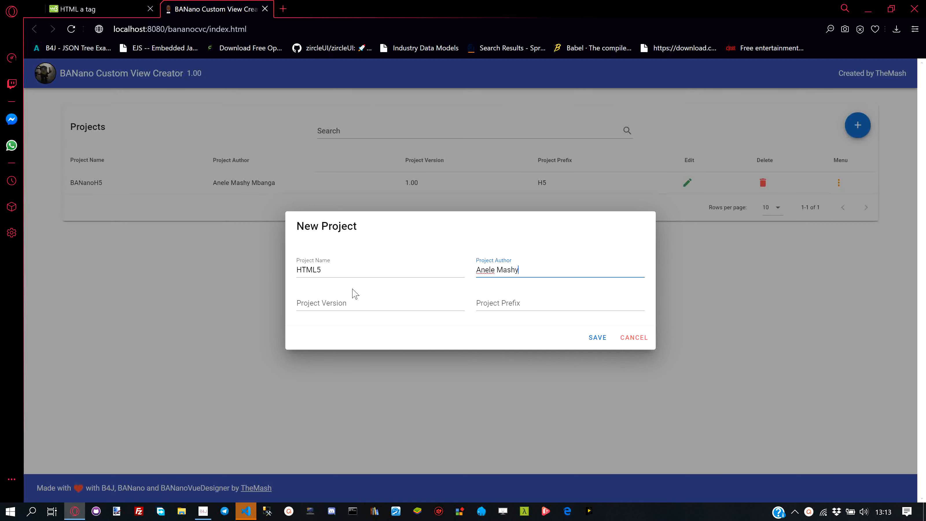
pyautogui.write('Mbanga')
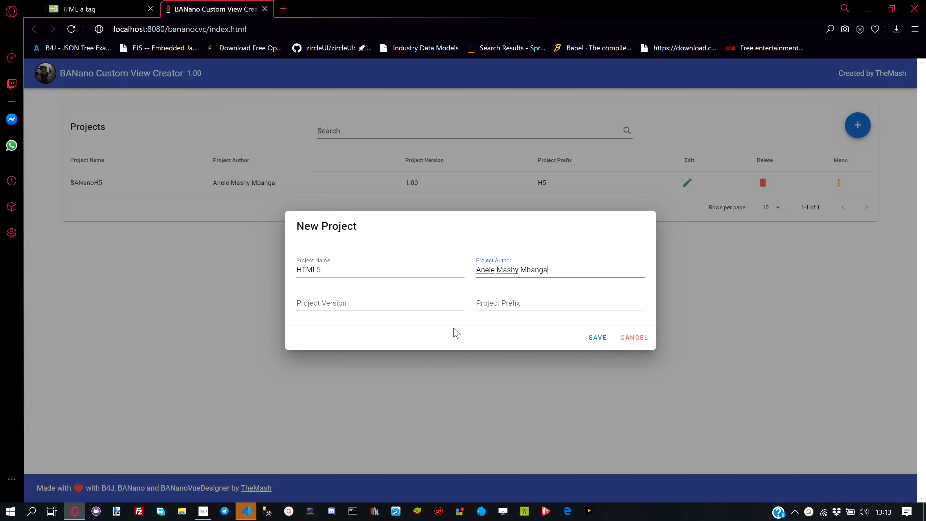
# Set prefix H5, save the project, and show its empty component list
pyautogui.click(558, 302)
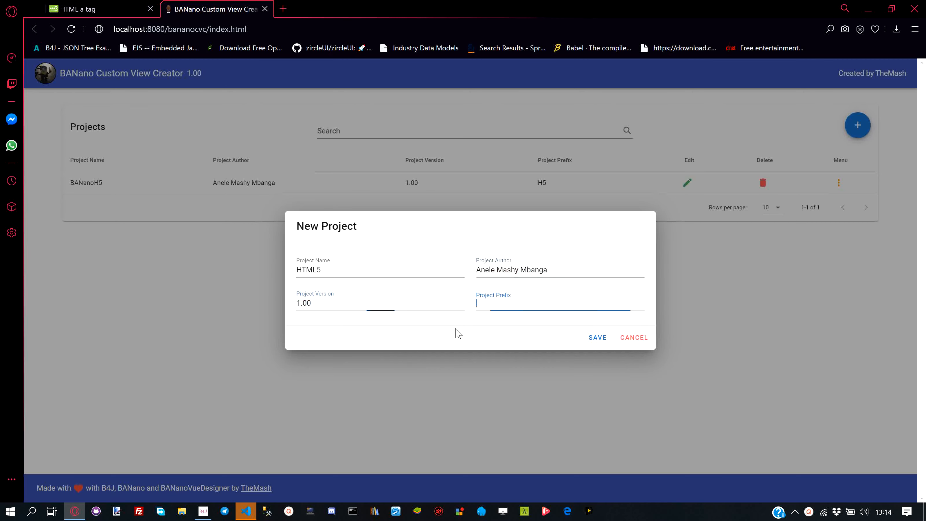
pyautogui.write('H5')
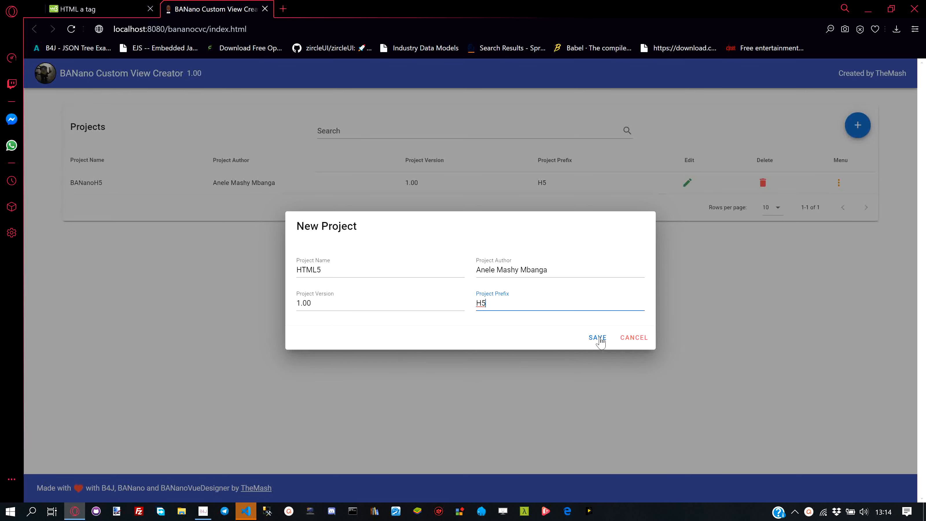
pyautogui.click(596, 337)
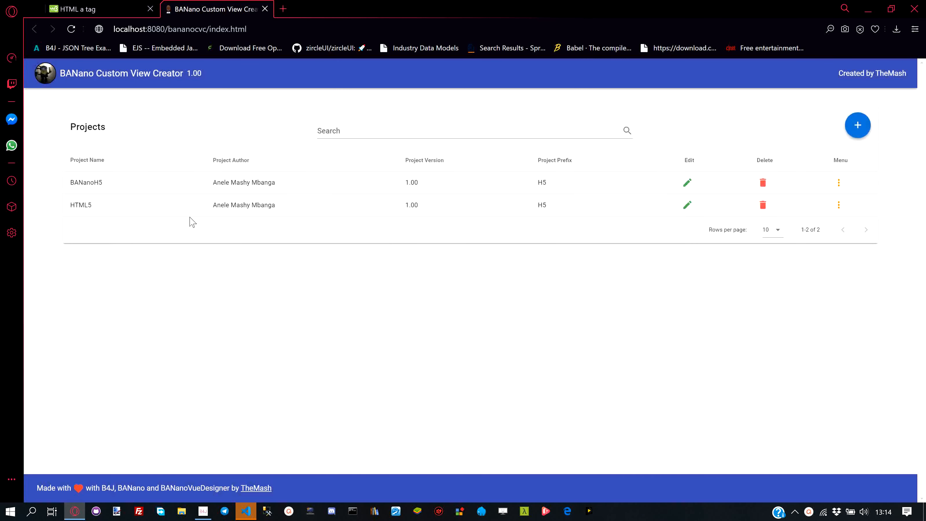
pyautogui.moveTo(688, 206)
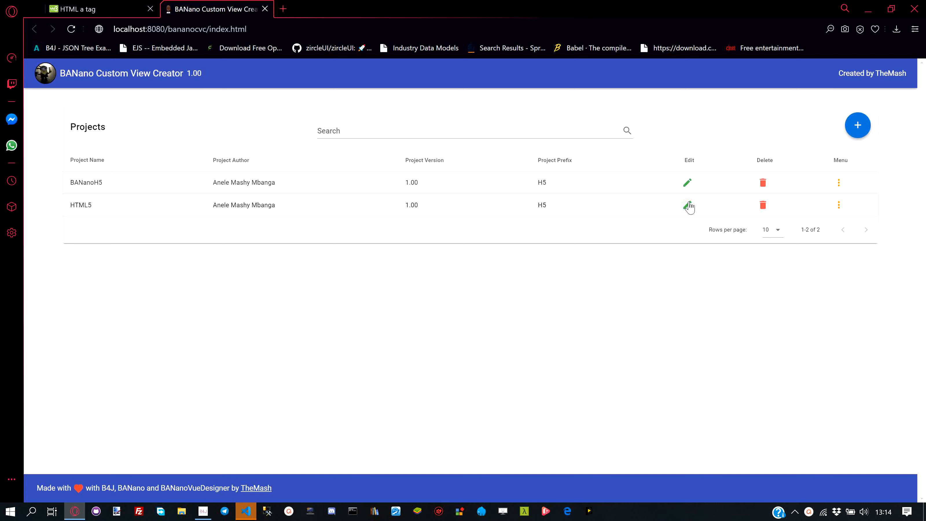
pyautogui.click(687, 205)
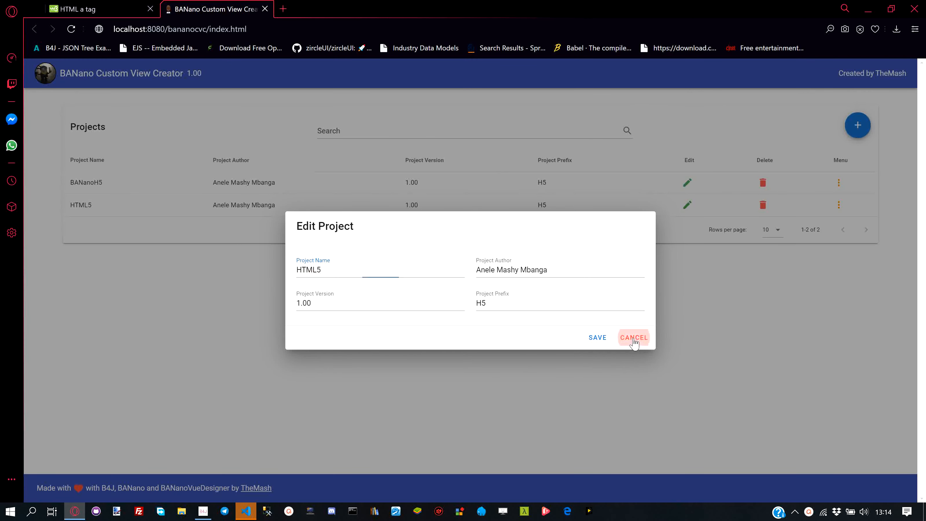
pyautogui.click(634, 337)
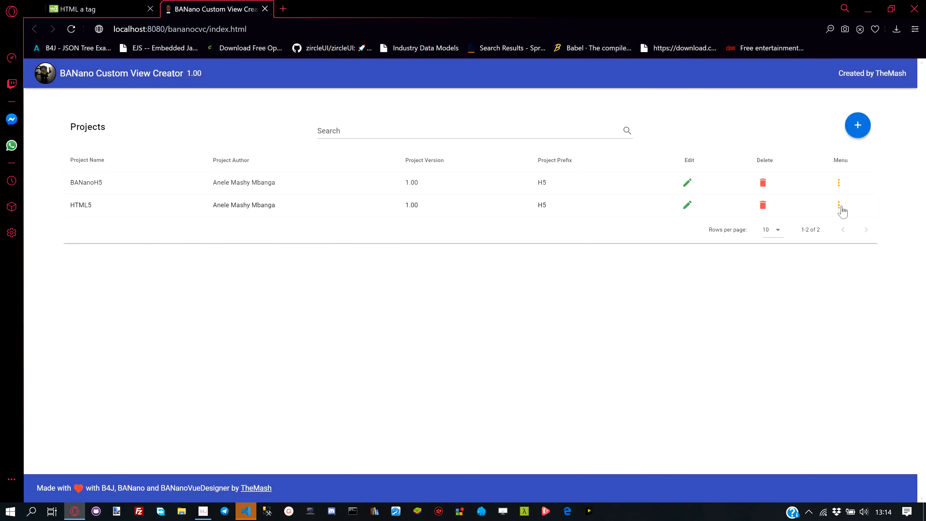
pyautogui.click(838, 205)
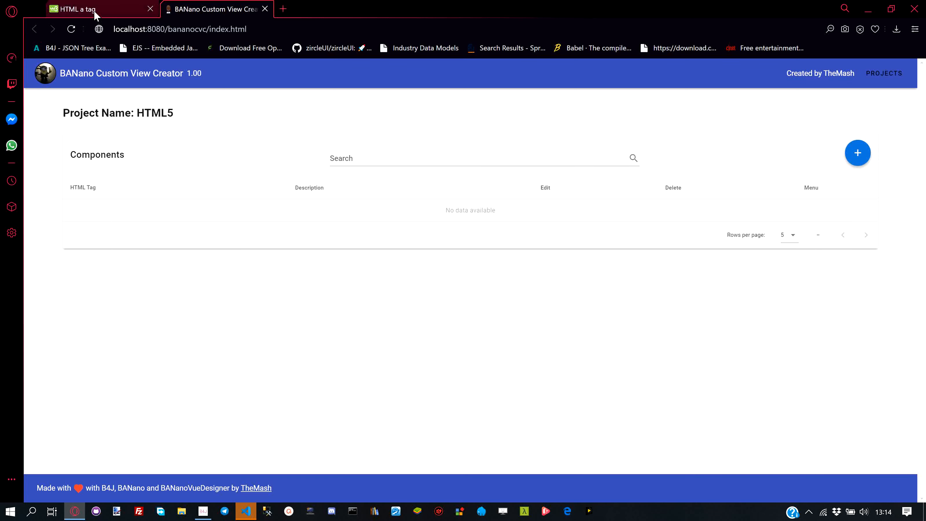
pyautogui.click(77, 9)
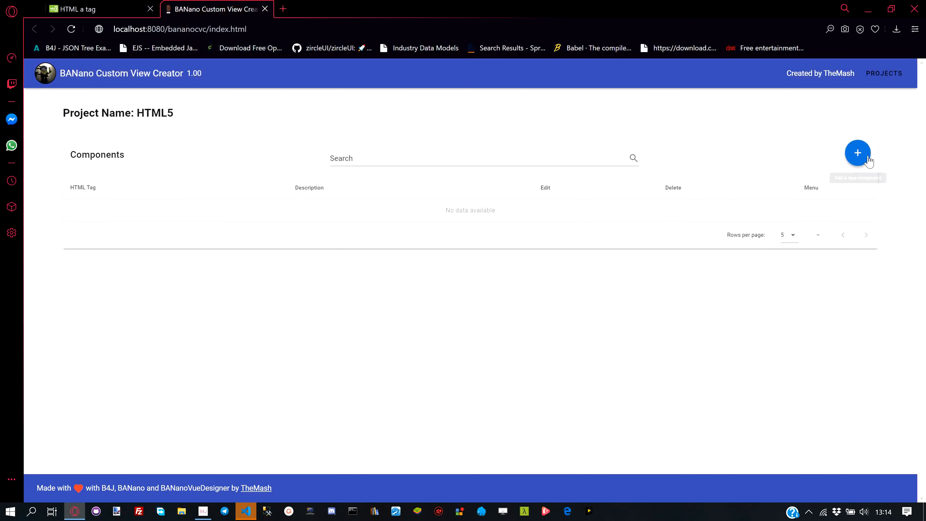
pyautogui.click(858, 152)
pyautogui.write('An')
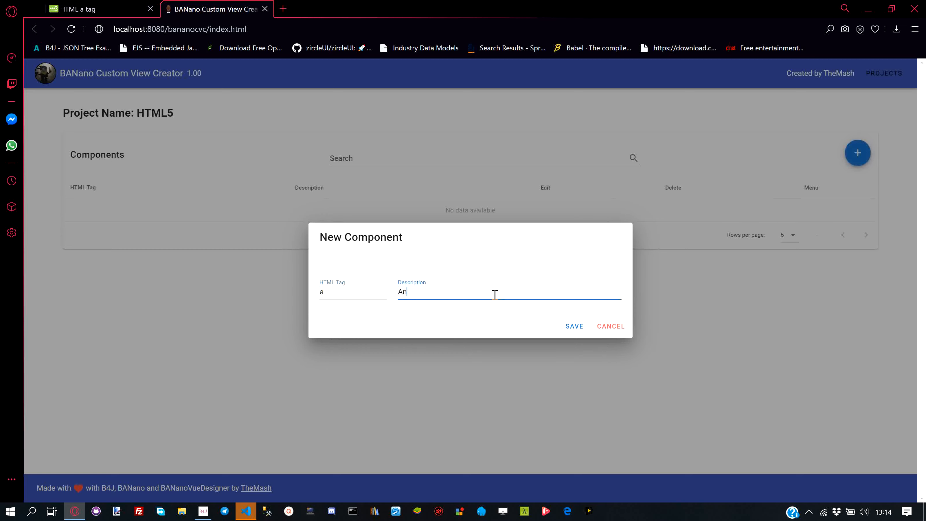
pyautogui.write('chor')
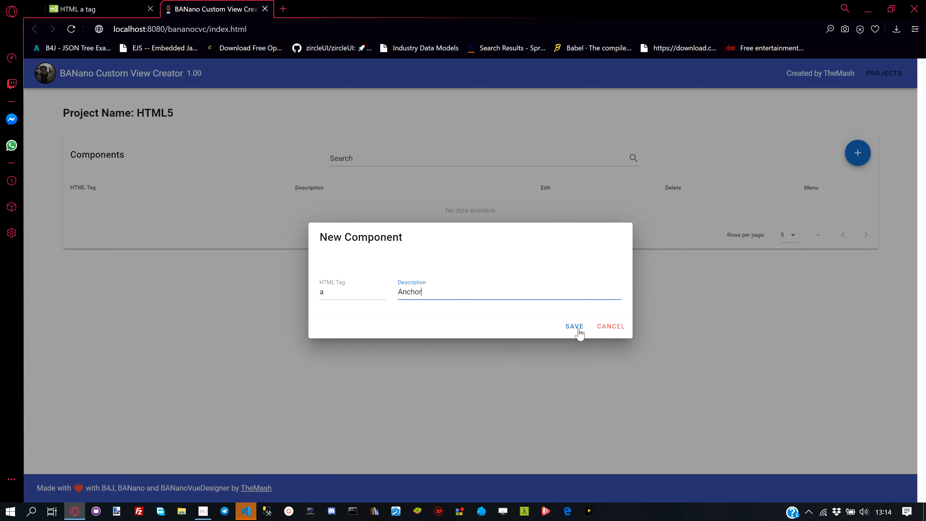
pyautogui.click(573, 326)
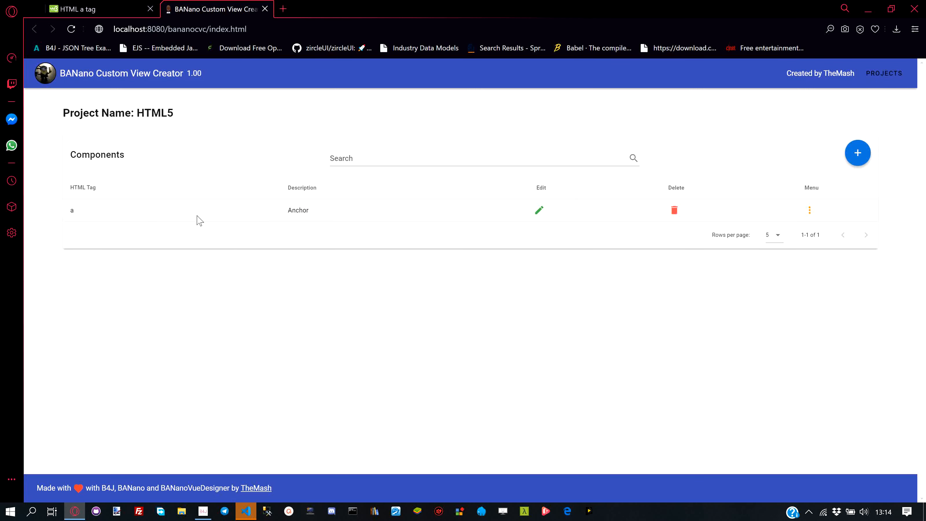
pyautogui.click(538, 210)
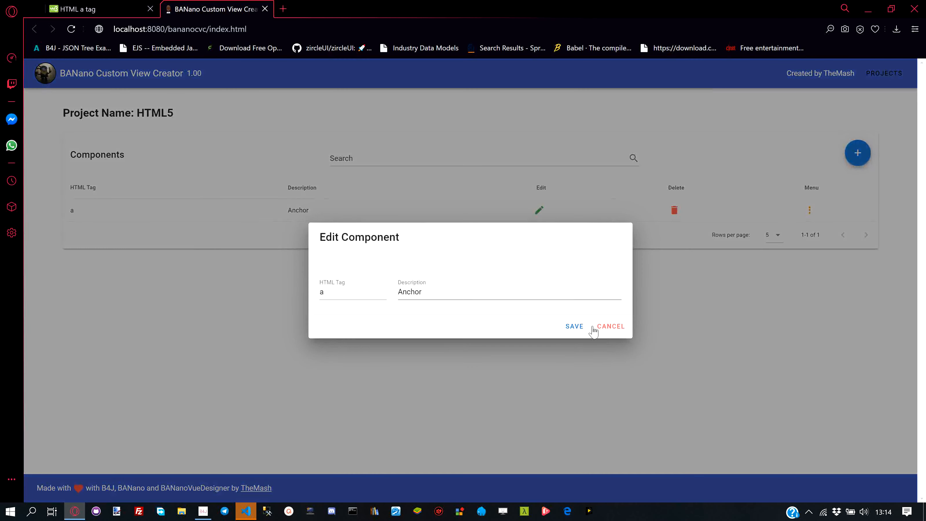
pyautogui.click(610, 326)
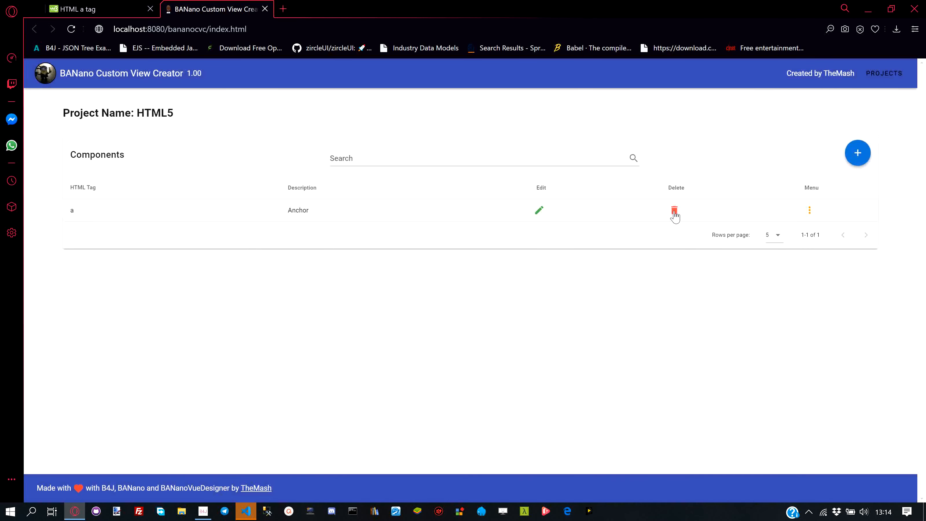
pyautogui.click(674, 210)
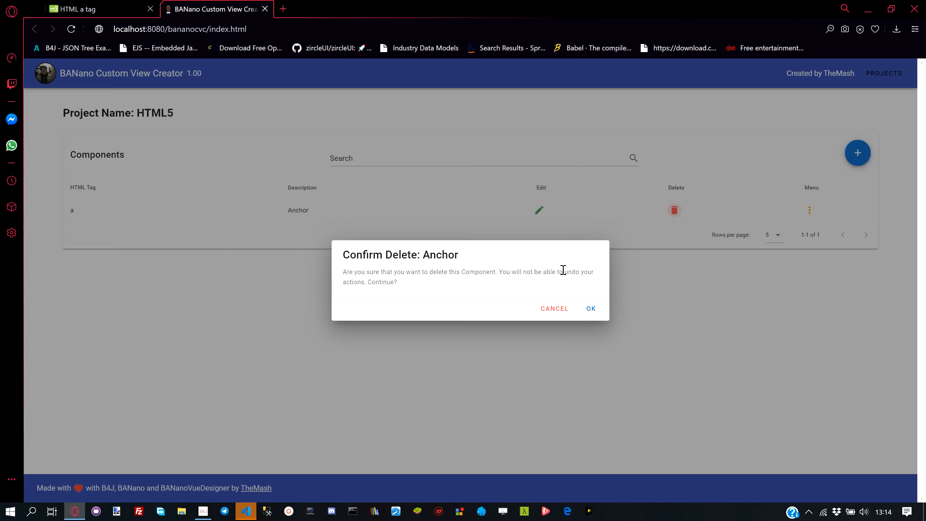
pyautogui.click(590, 308)
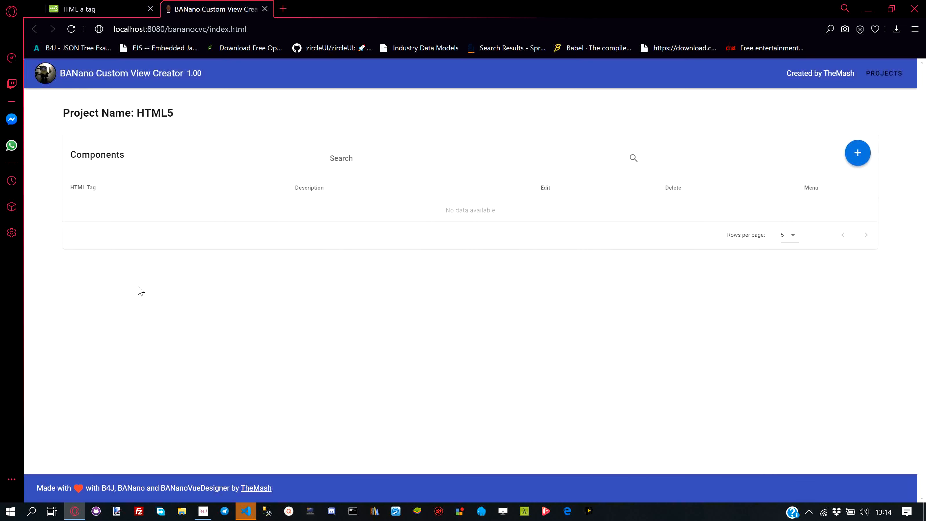
pyautogui.click(857, 152)
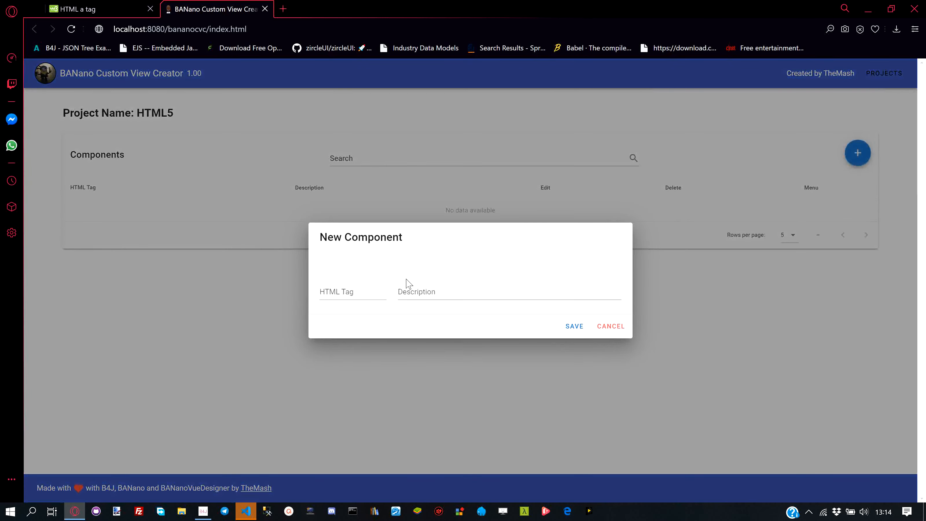
pyautogui.write('A')
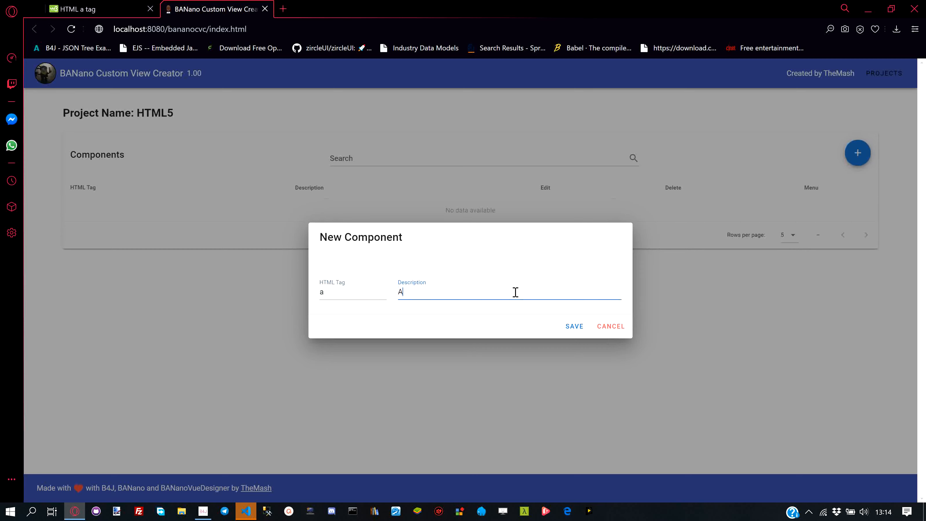
pyautogui.write('nchor')
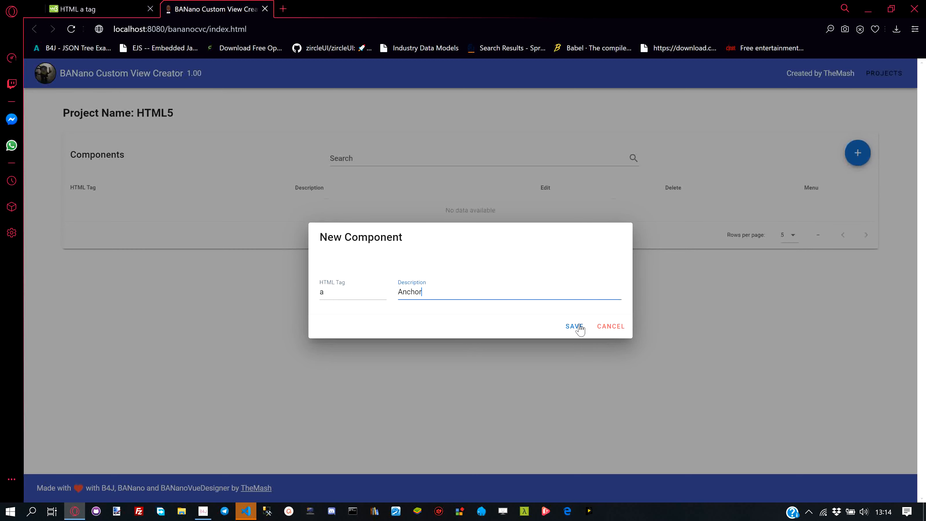
pyautogui.click(572, 326)
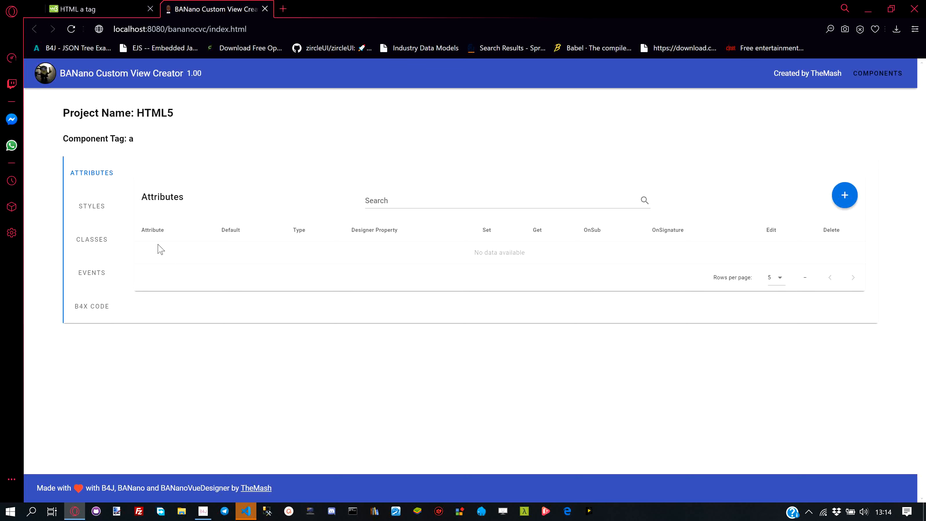
pyautogui.click(89, 8)
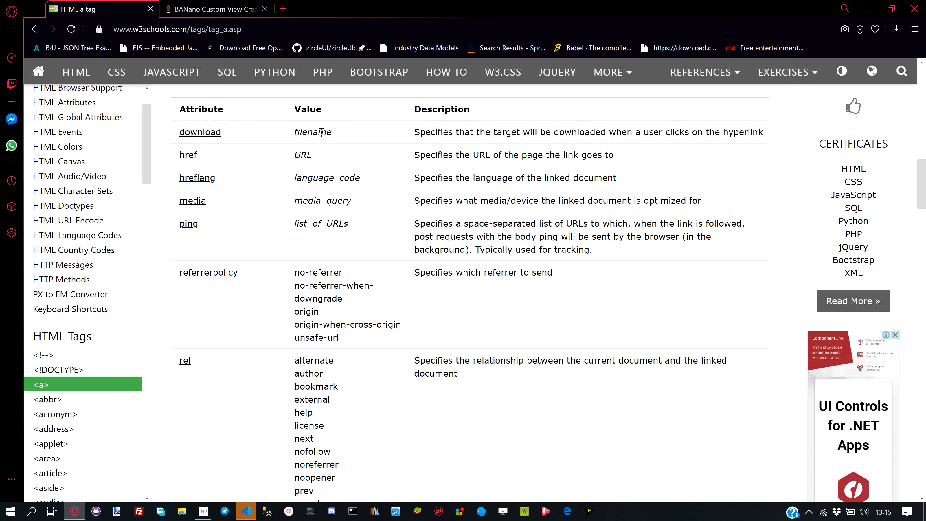
pyautogui.click(212, 8)
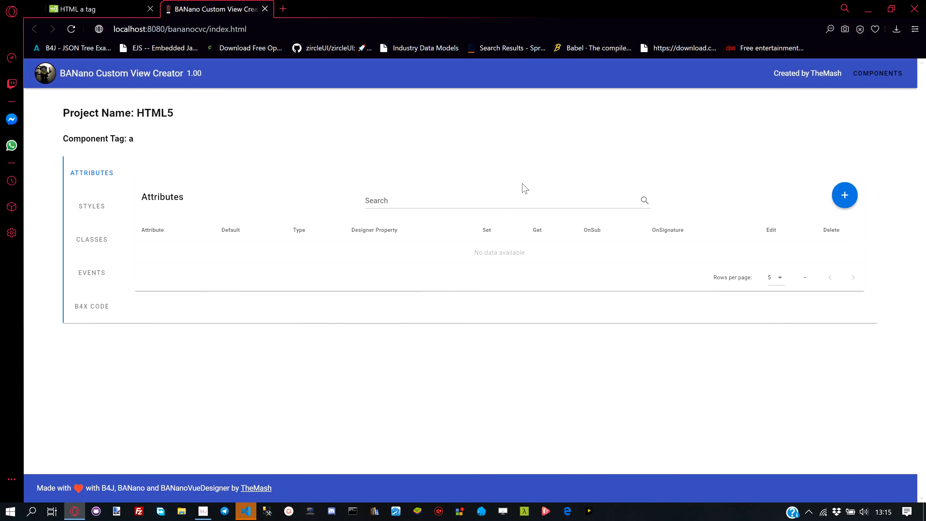
# Begin a new attribute named 'download', checking it against the W3Schools reference
pyautogui.click(844, 195)
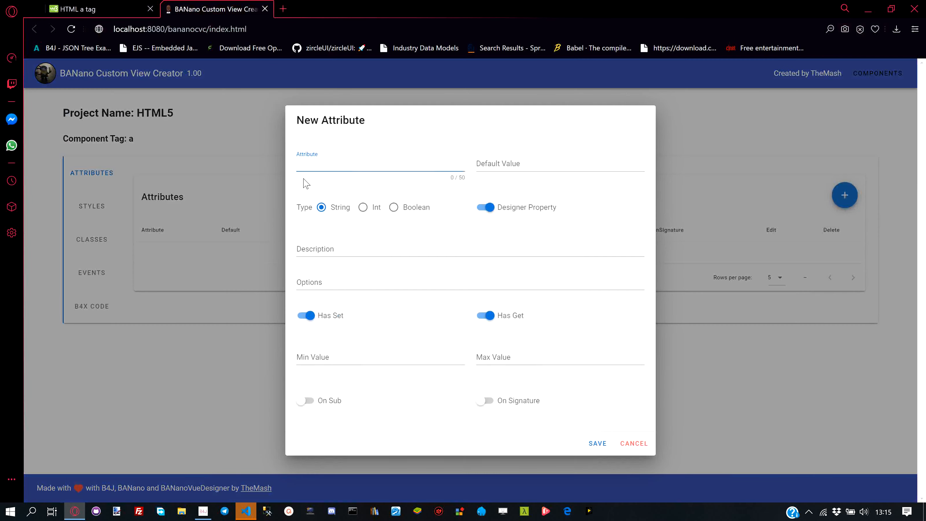
pyautogui.write('download')
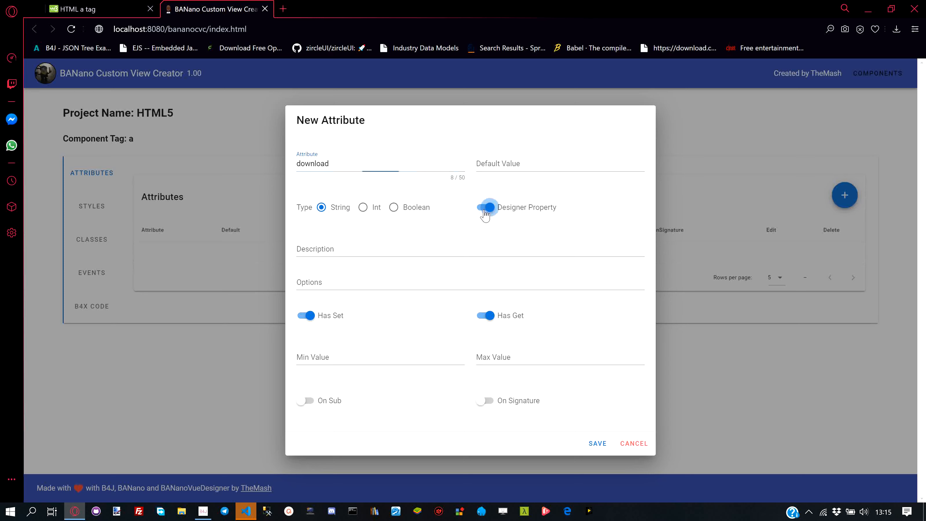
pyautogui.click(485, 207)
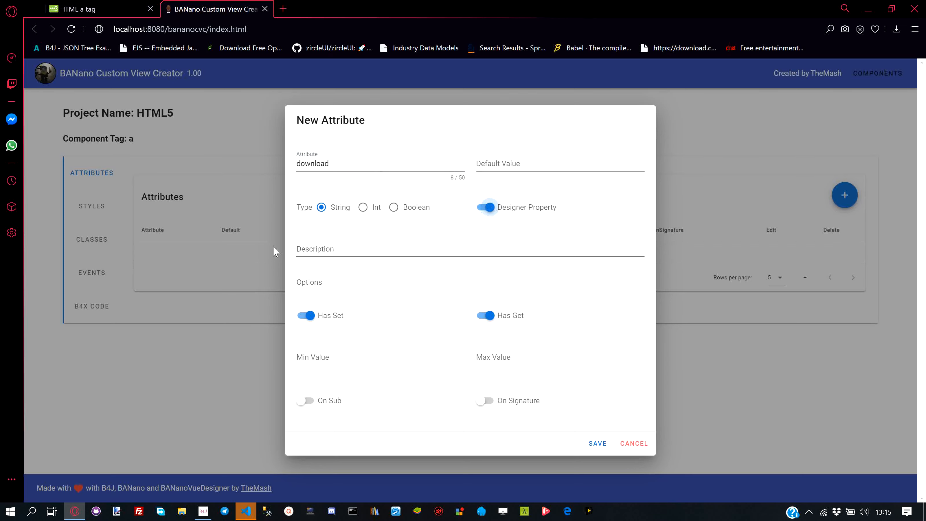
pyautogui.click(82, 8)
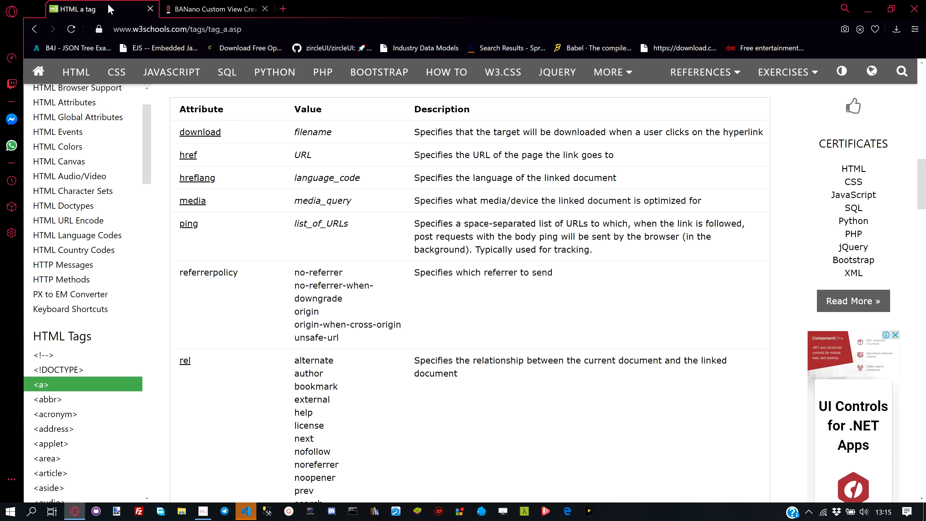
pyautogui.click(212, 8)
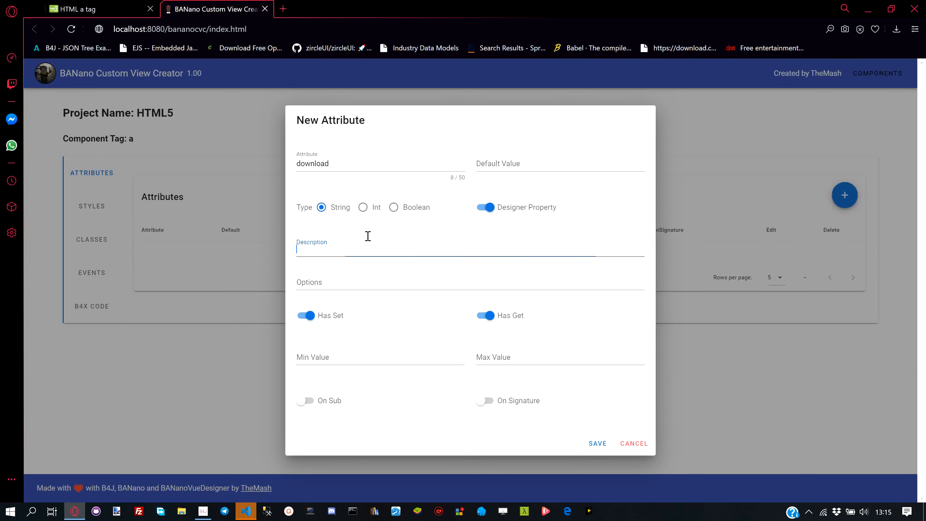
# Describe it as 'Target that will be downloaded' and save the download attribute
pyautogui.write('Target')
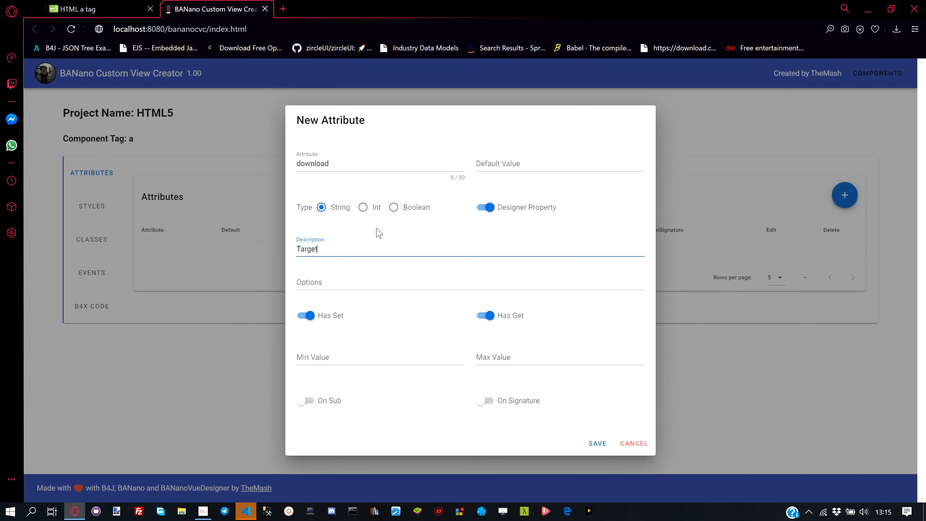
pyautogui.write('that willbe d')
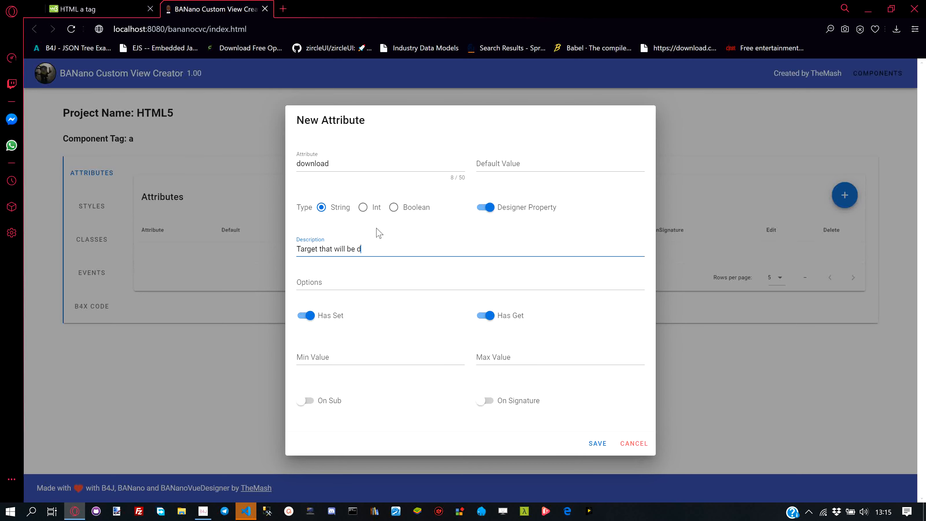
pyautogui.write('ownloaded')
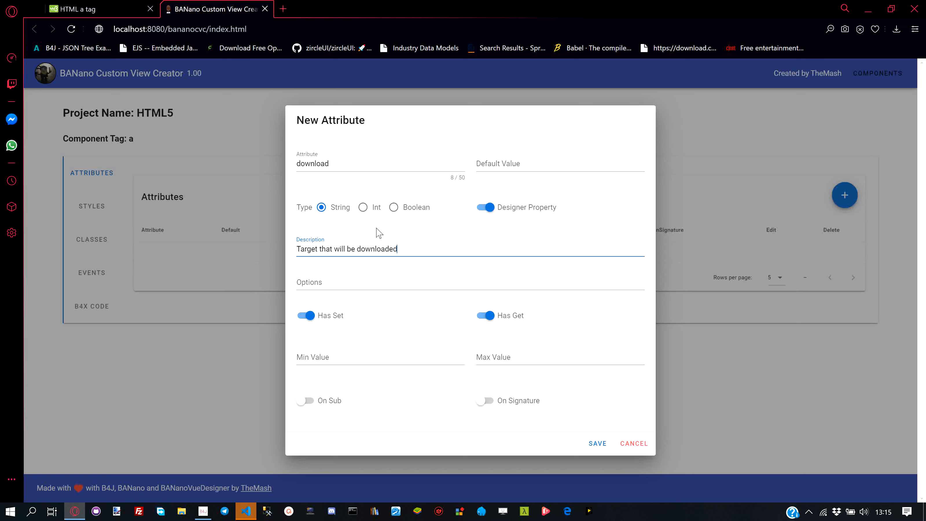
pyautogui.moveTo(463, 323)
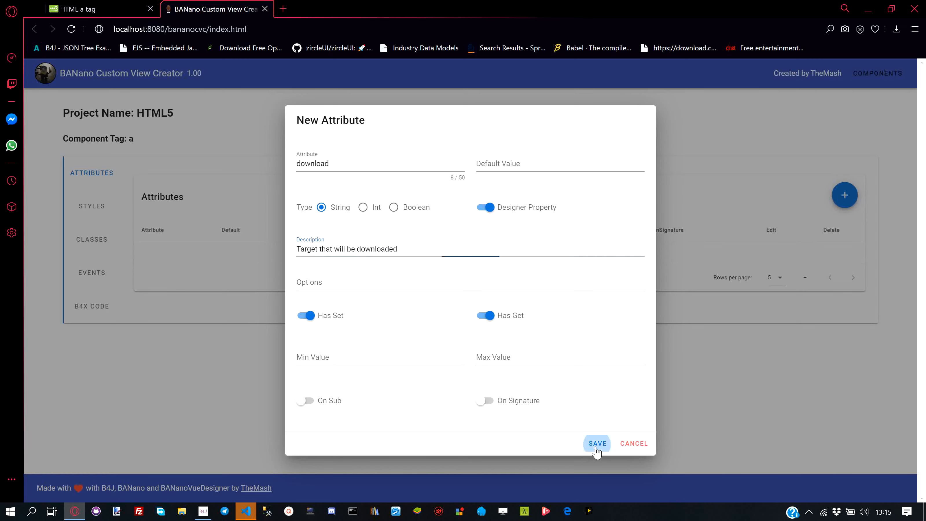
pyautogui.click(597, 443)
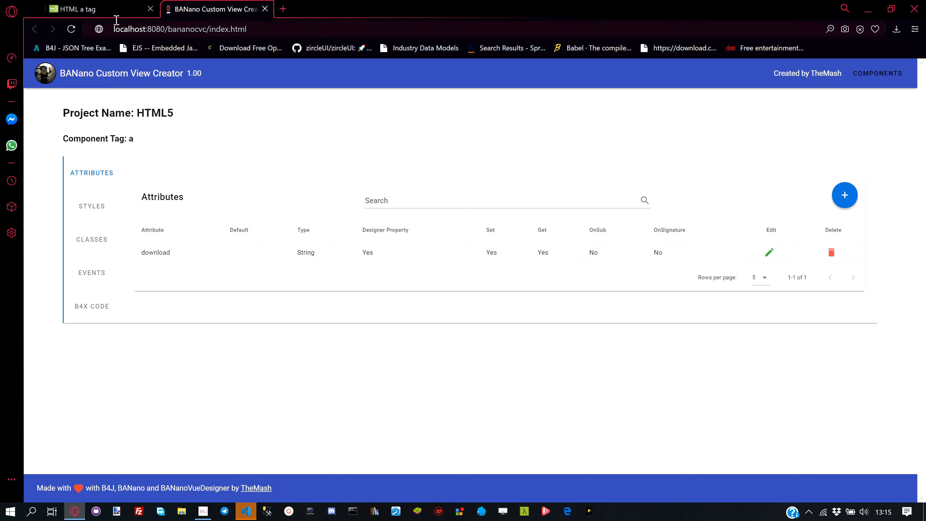
pyautogui.click(83, 9)
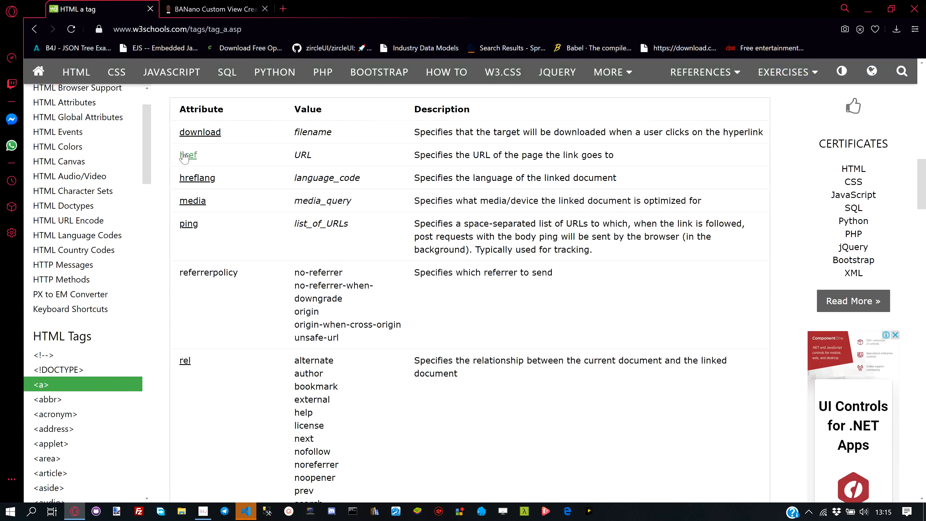
pyautogui.moveTo(187, 155)
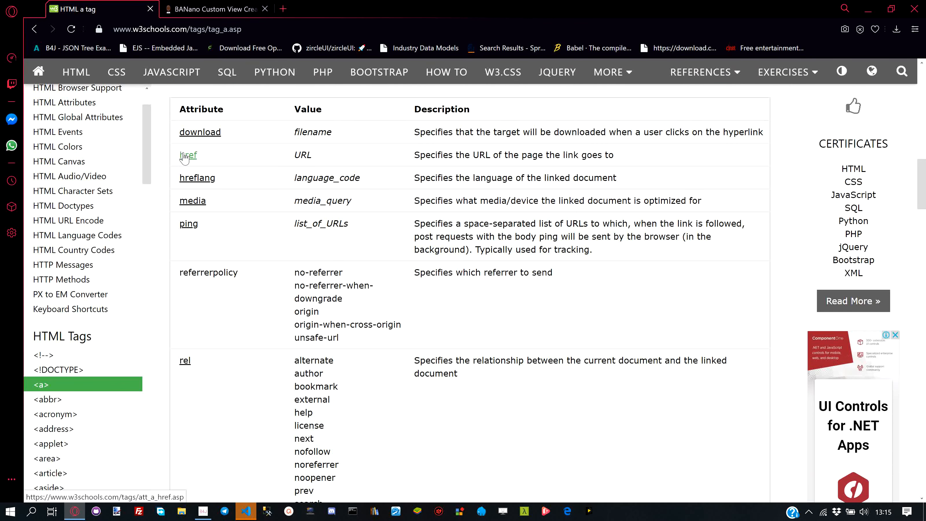
pyautogui.click(213, 9)
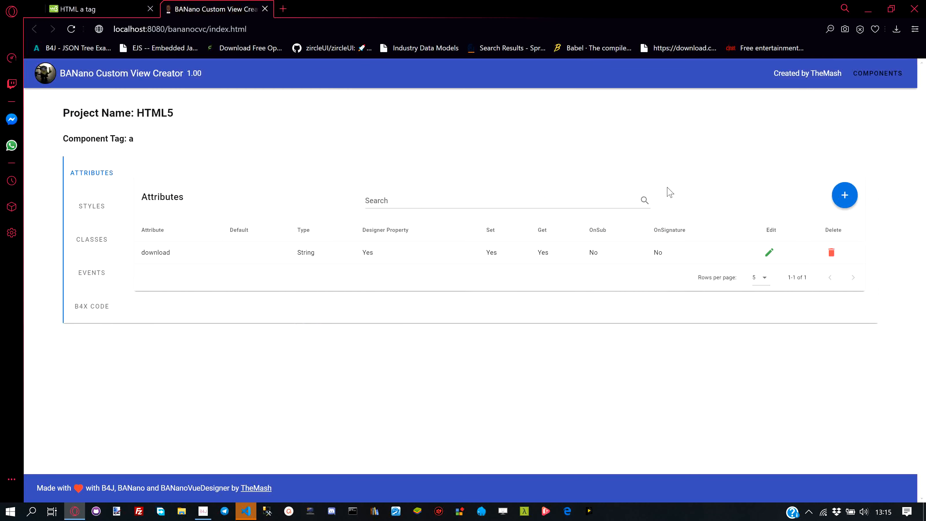
# Add an href attribute described as 'Page URL to go to' and save it
pyautogui.click(844, 195)
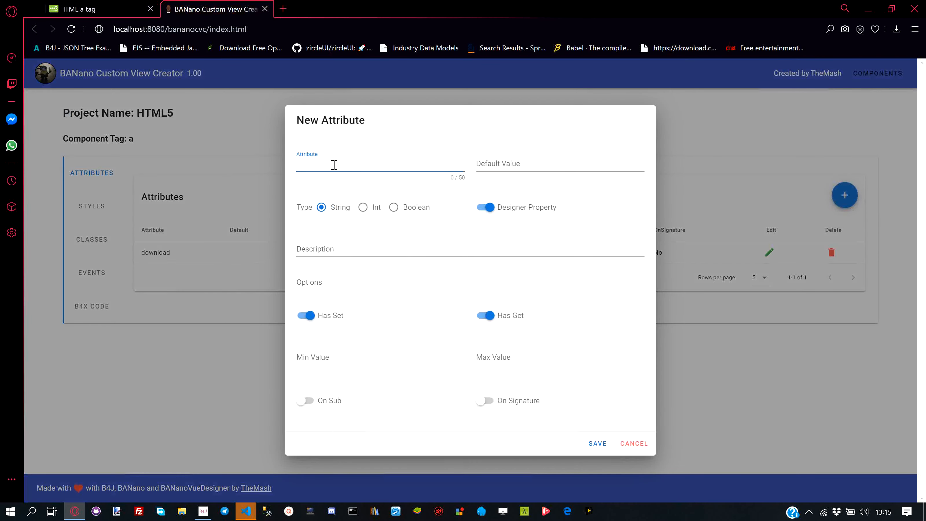
pyautogui.write('href')
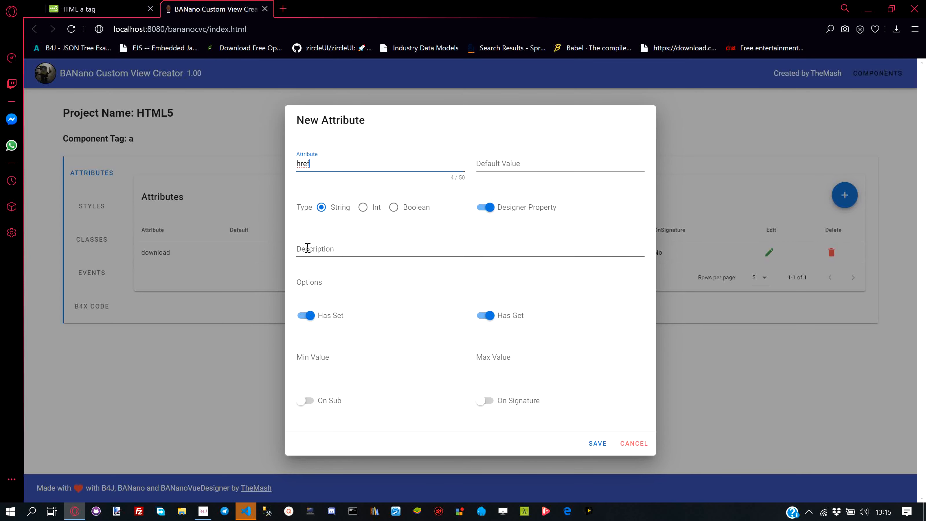
pyautogui.write('Page')
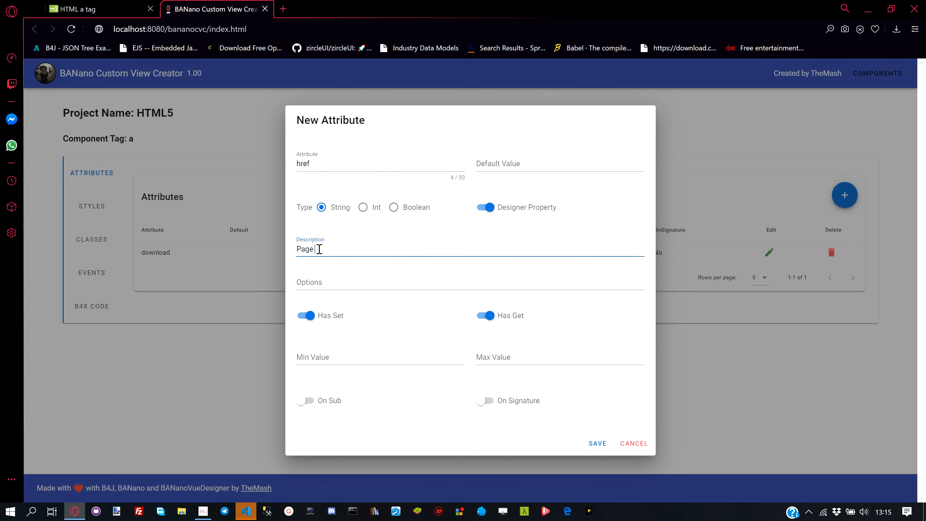
pyautogui.write('URL to go to')
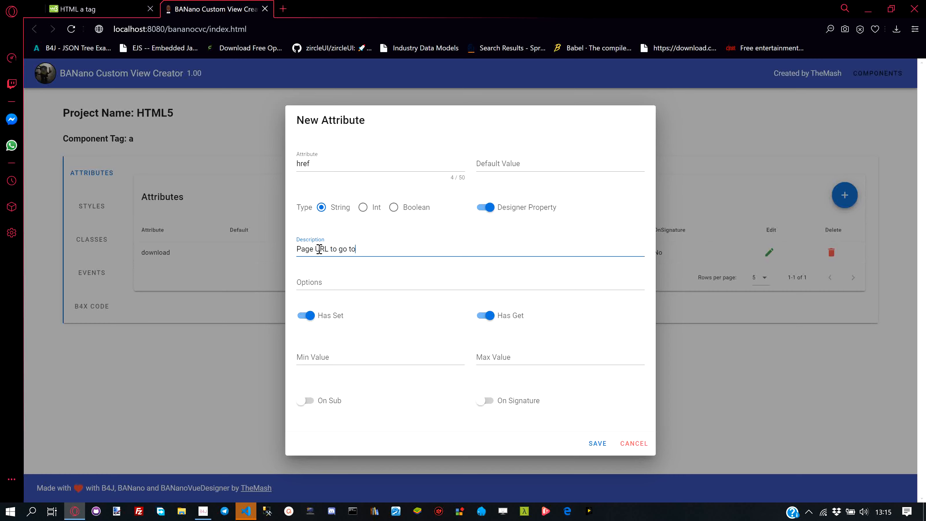
pyautogui.moveTo(569, 430)
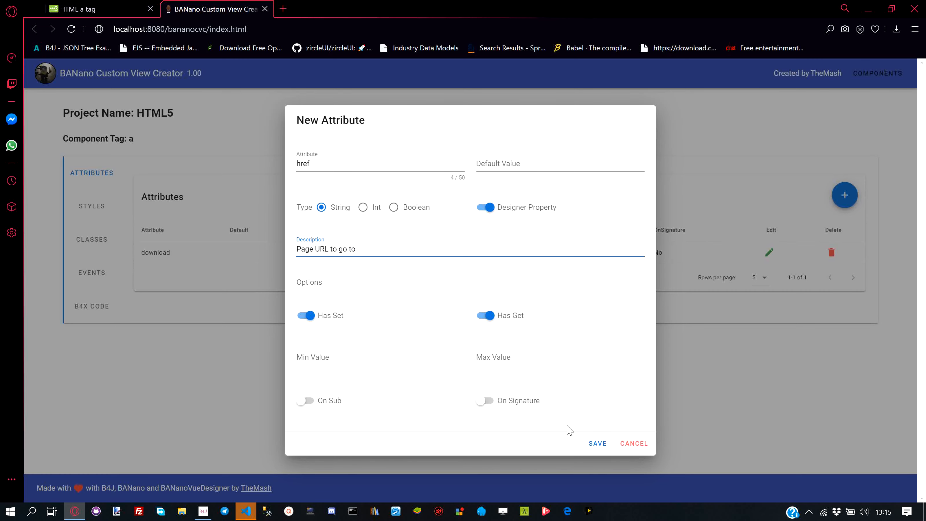
pyautogui.click(597, 443)
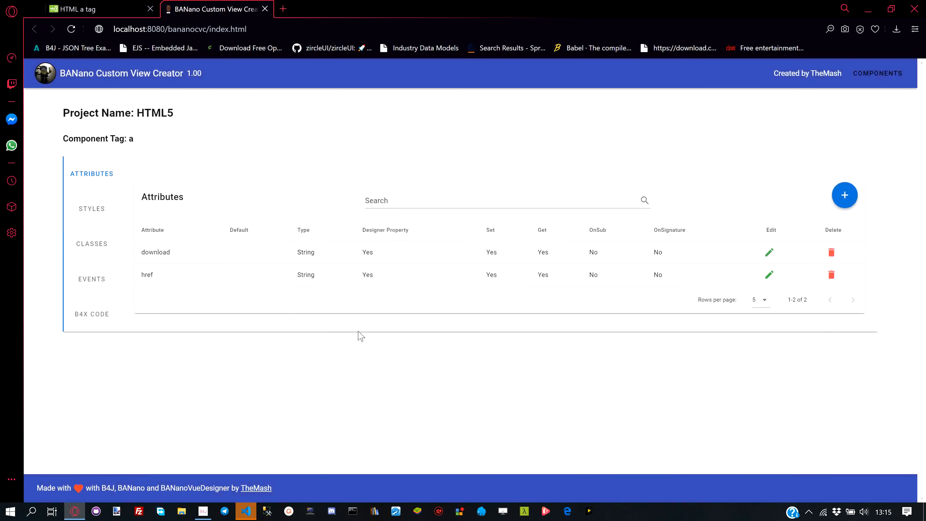
# Look up the target attribute on the W3Schools a tag reference page
pyautogui.click(88, 8)
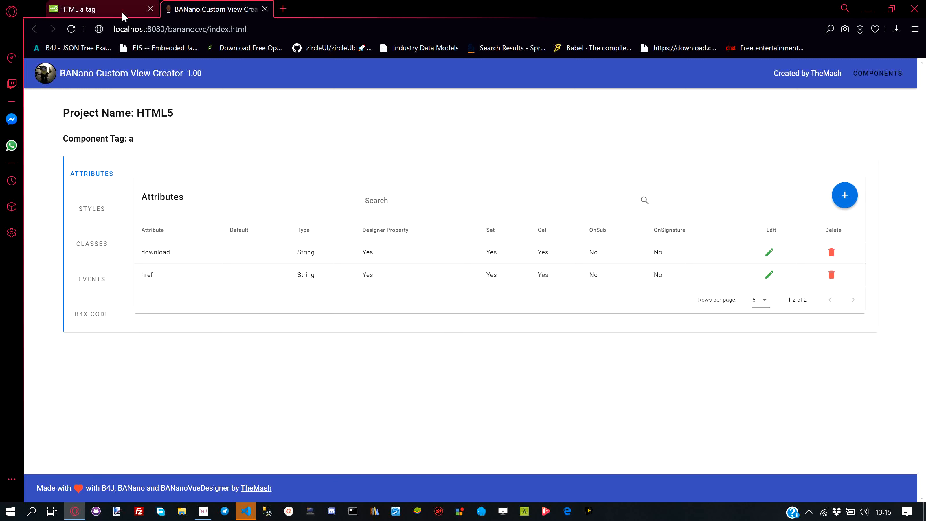
pyautogui.click(91, 8)
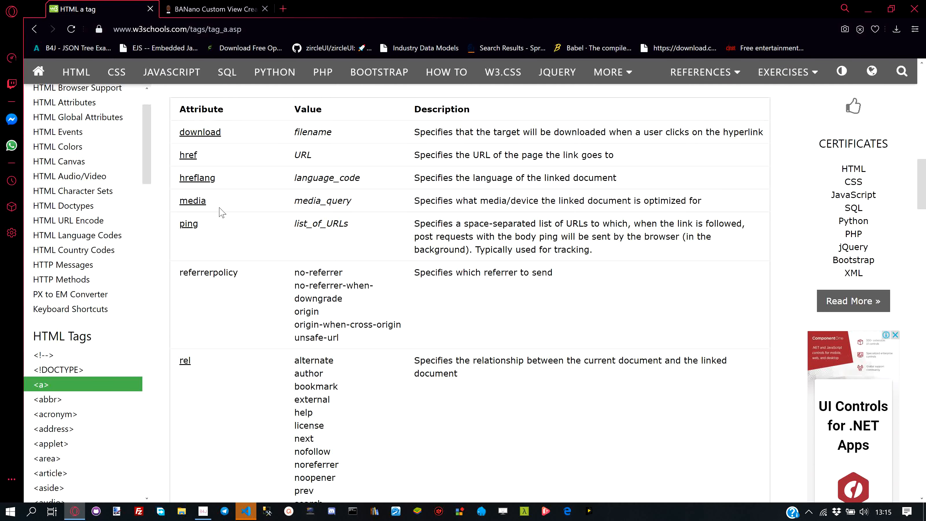
pyautogui.scroll(-3)
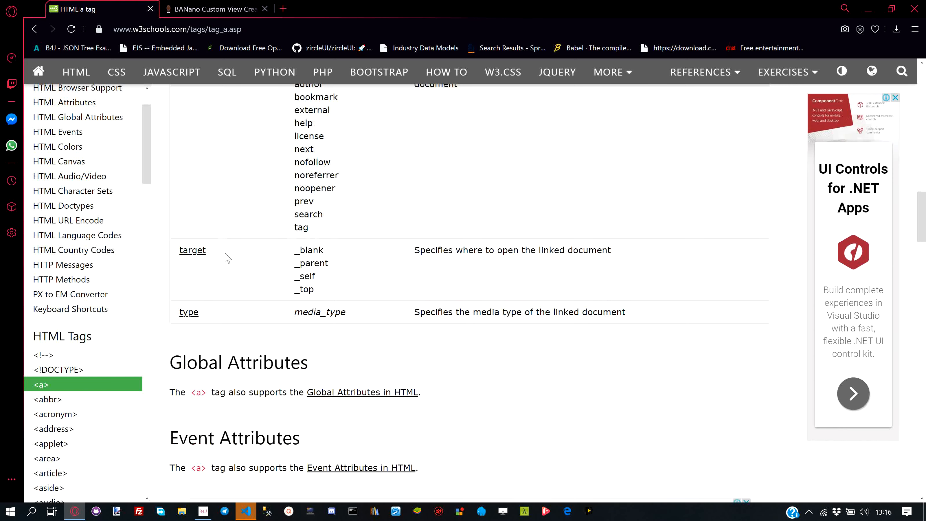
# Begin a new attribute named 'target', glancing at the reference
pyautogui.click(212, 9)
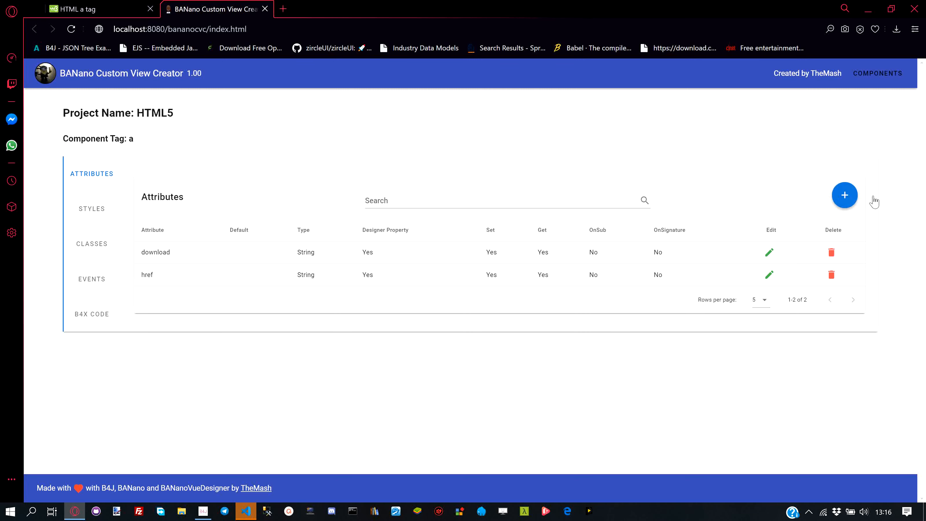
pyautogui.click(845, 195)
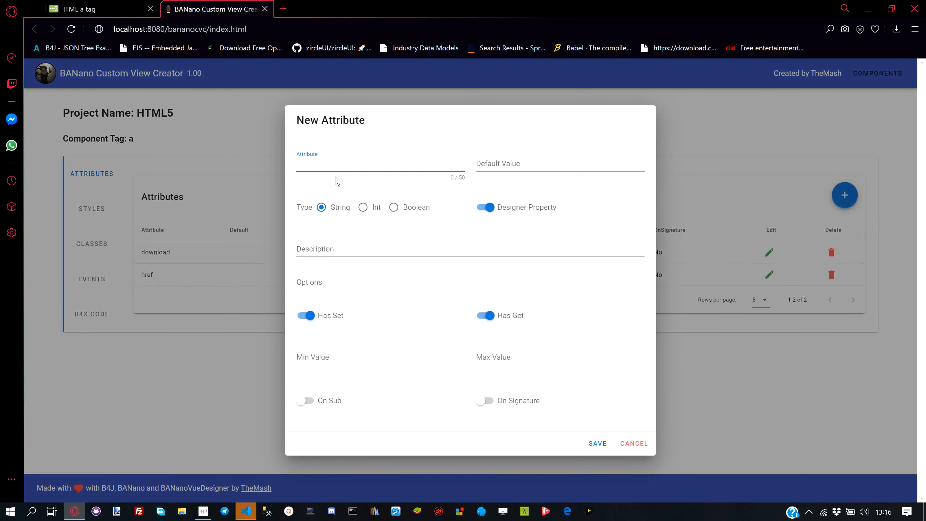
pyautogui.write('target')
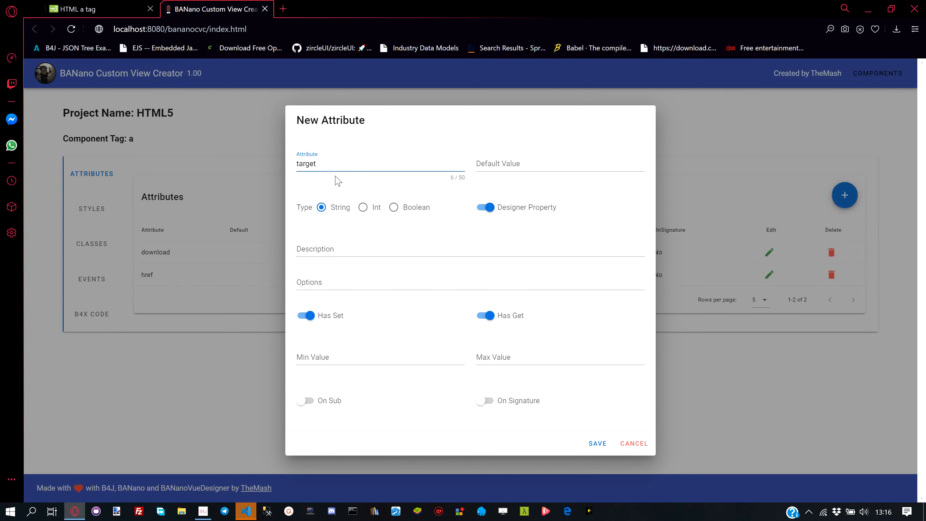
pyautogui.click(83, 8)
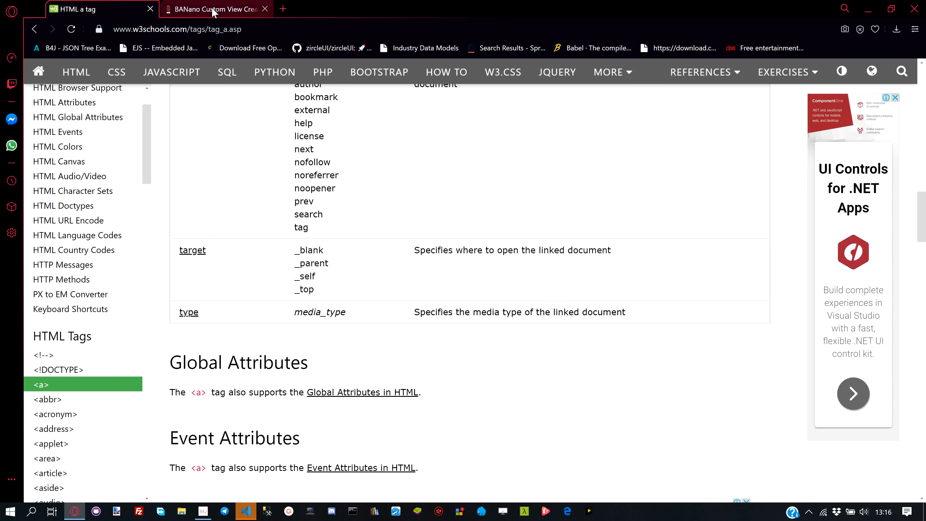
# Describe target as 'Where to open the linked document'
pyautogui.click(215, 9)
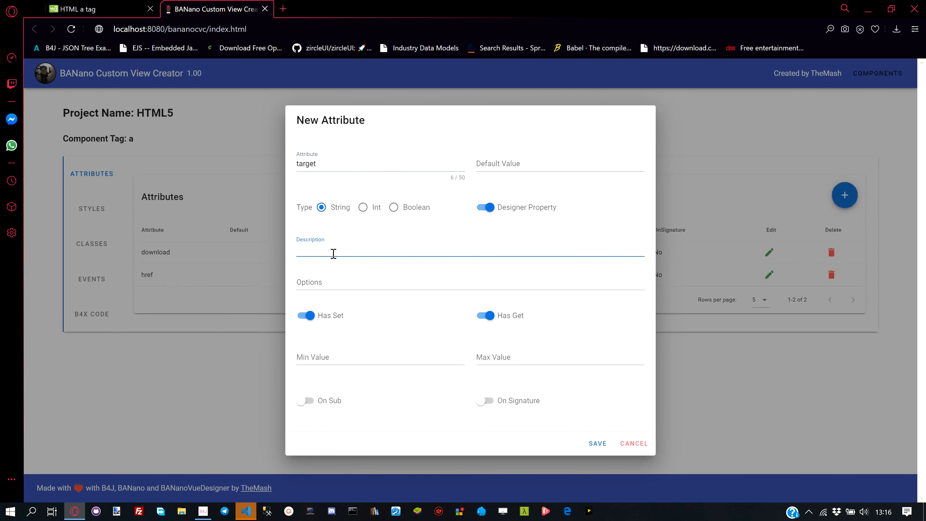
pyautogui.write('Where to open')
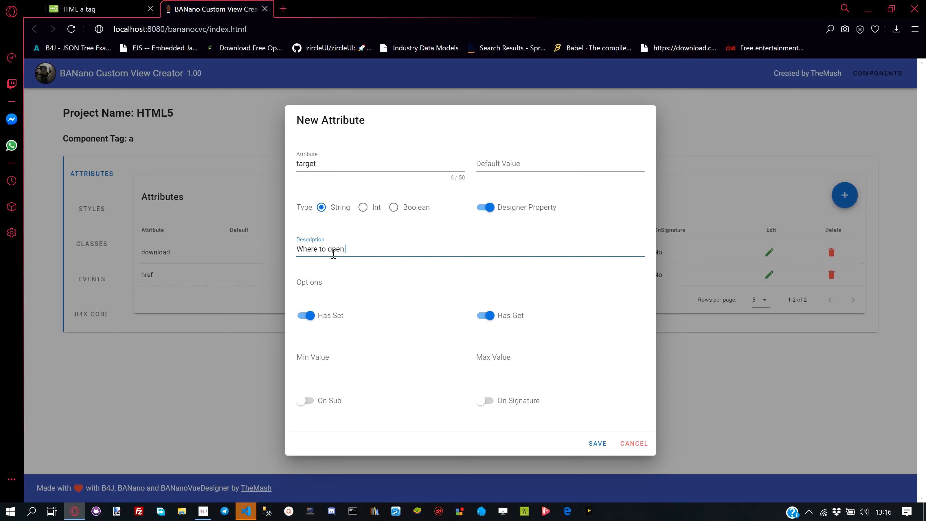
pyautogui.write('the linked')
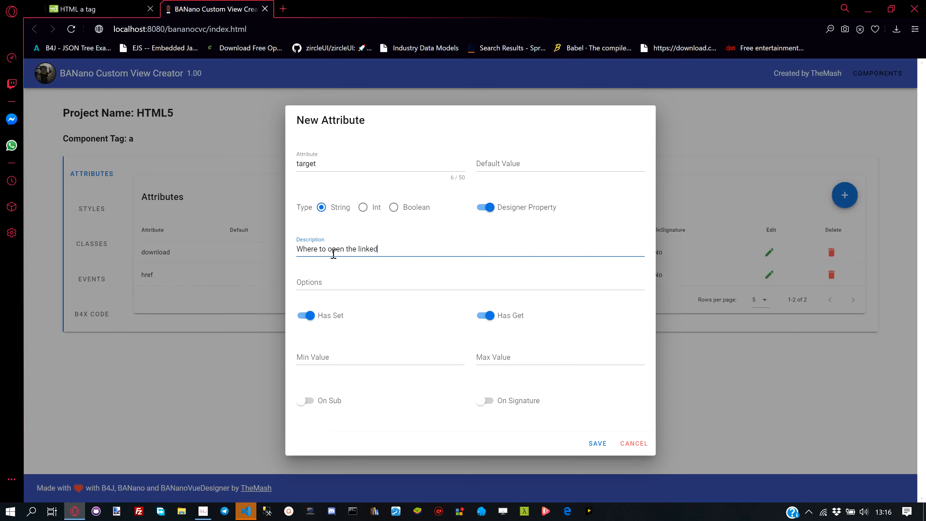
pyautogui.write('document')
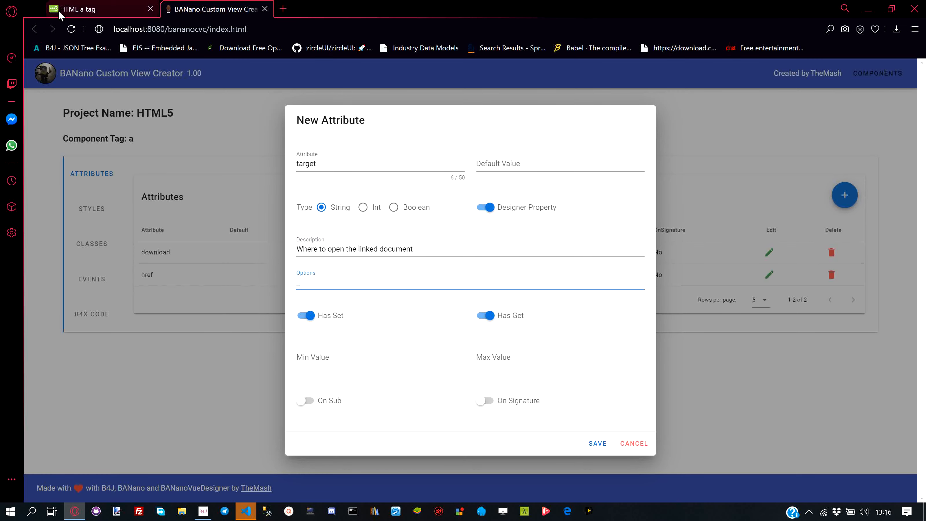
# Enter options '_blank|_self|_top|_parent' from the reference and save the target attribute
pyautogui.click(89, 9)
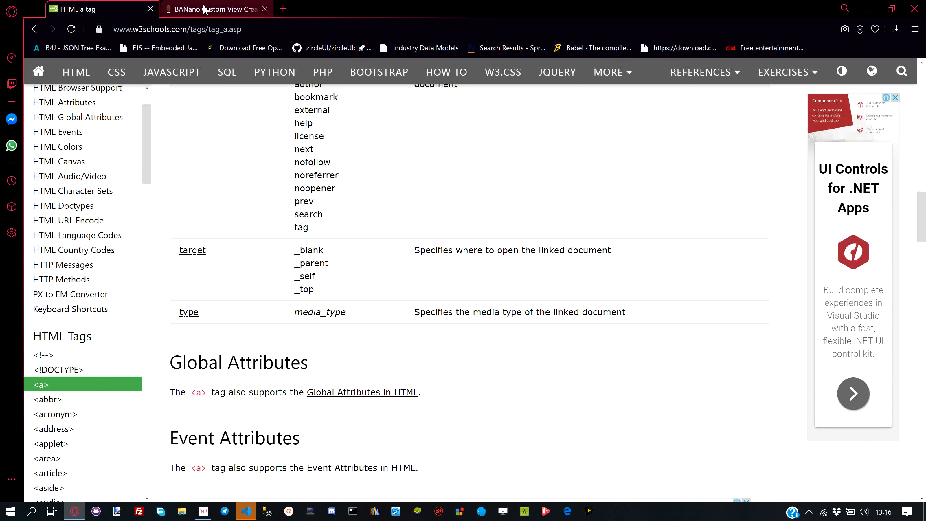
pyautogui.click(216, 8)
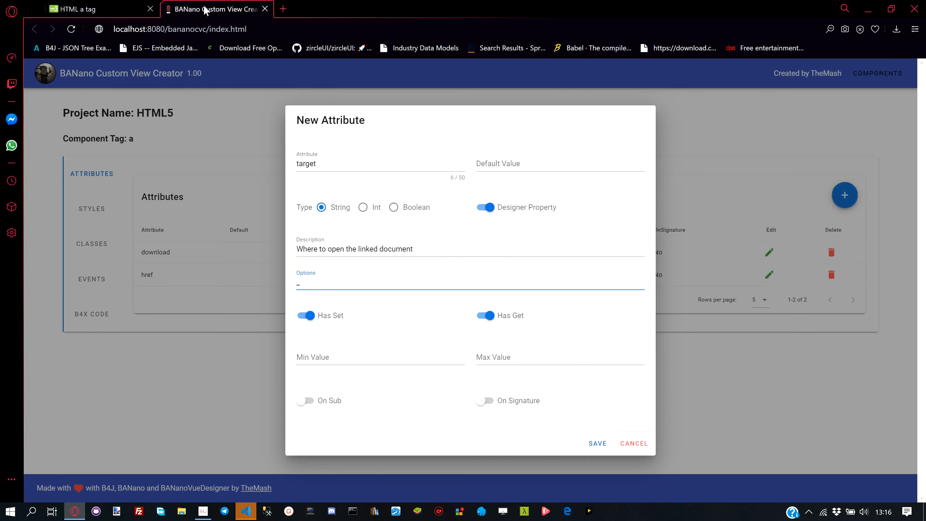
pyautogui.write('_blan')
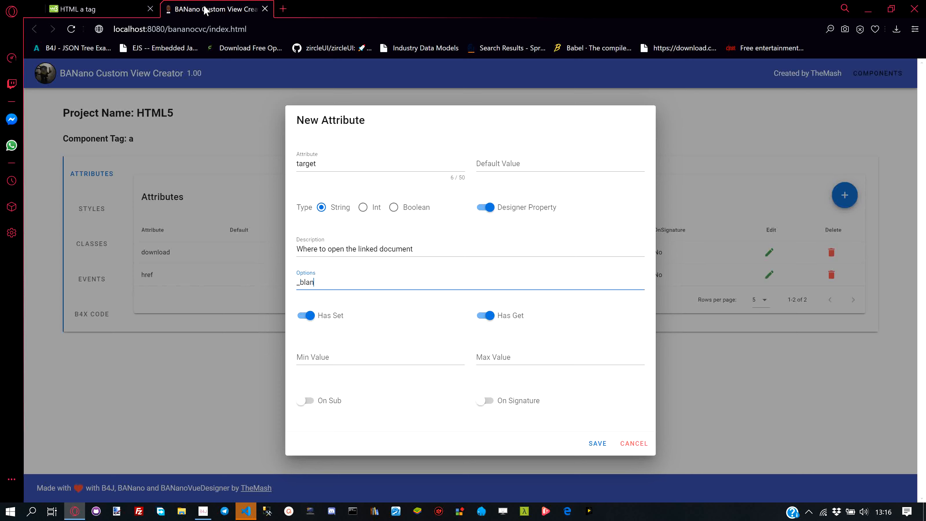
pyautogui.write('k|se')
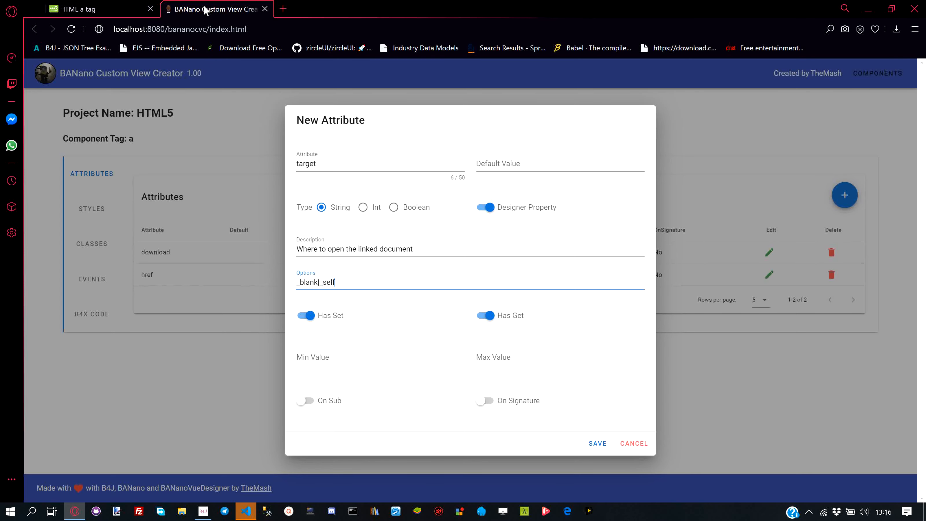
pyautogui.write('_t')
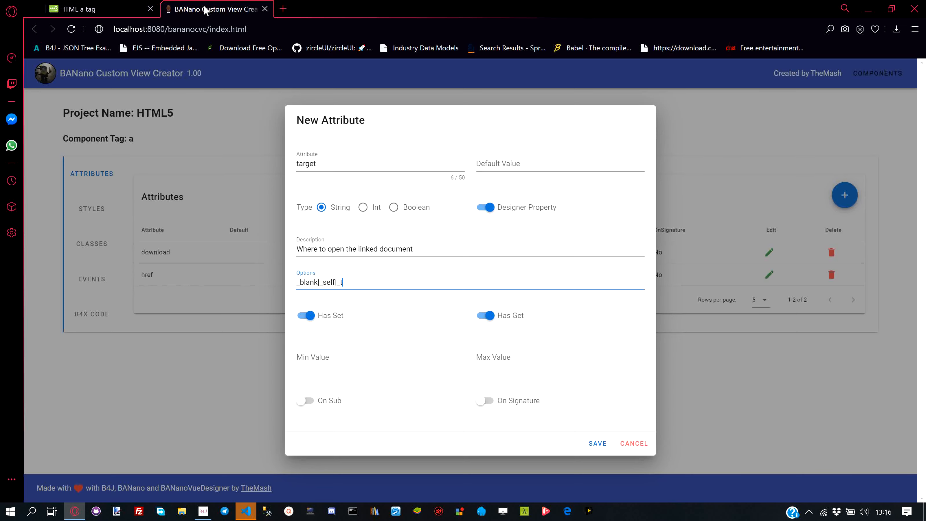
pyautogui.click(77, 8)
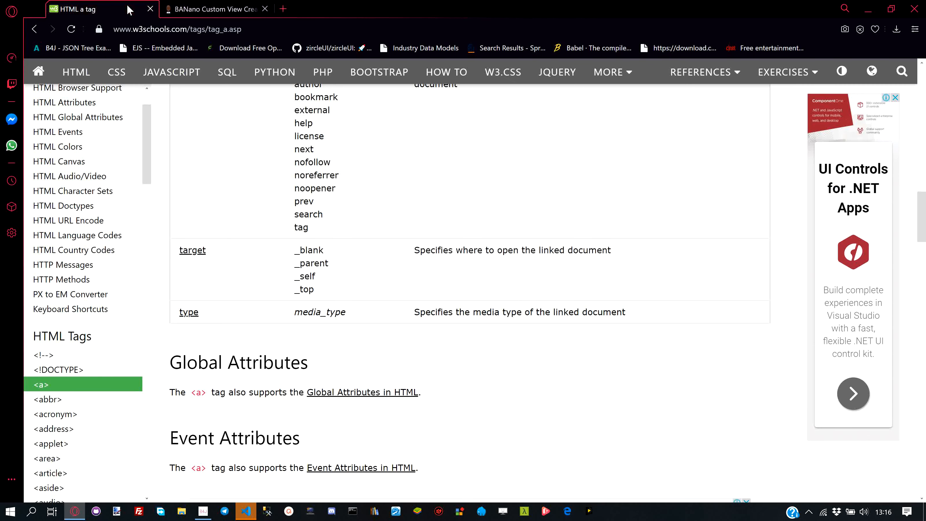
pyautogui.click(213, 9)
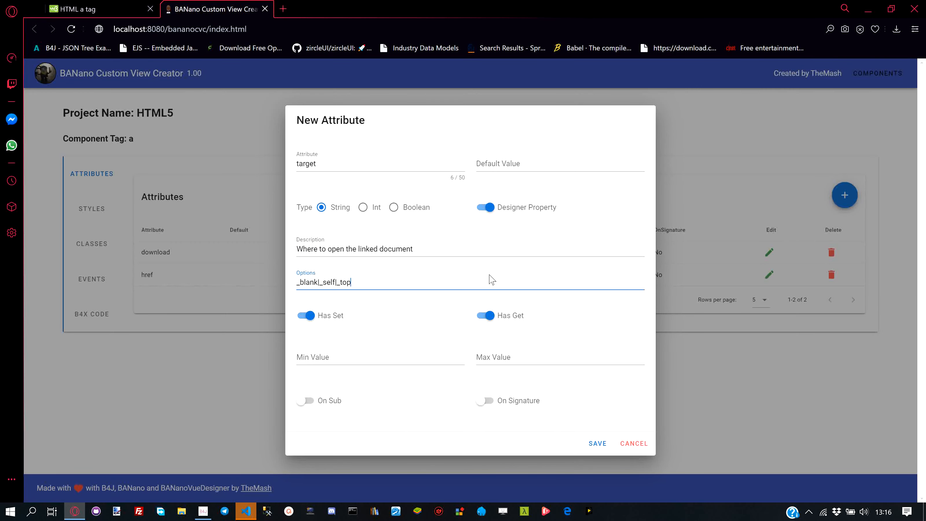
pyautogui.write('_parent')
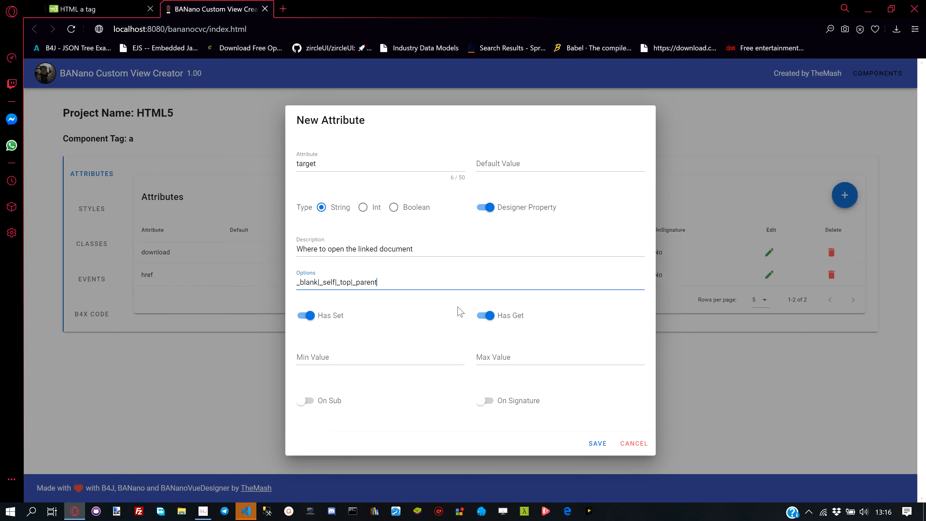
pyautogui.moveTo(538, 436)
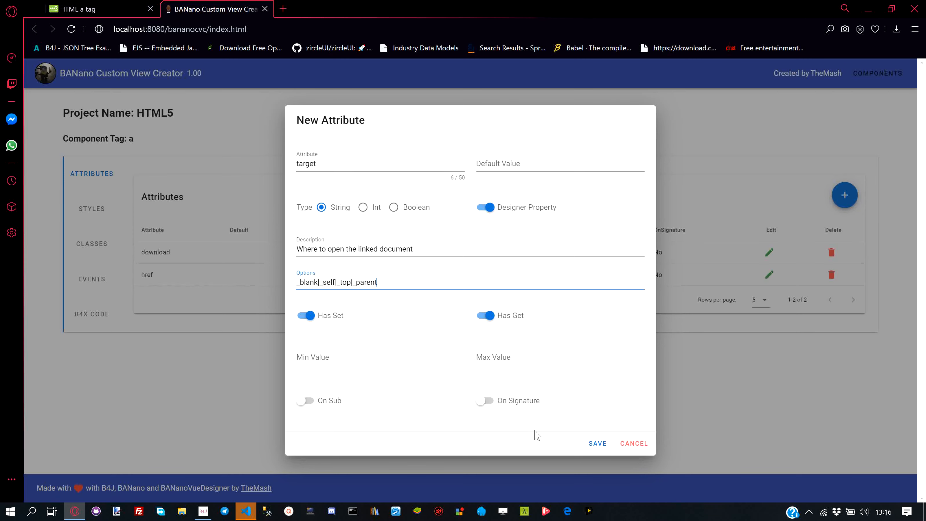
pyautogui.click(597, 444)
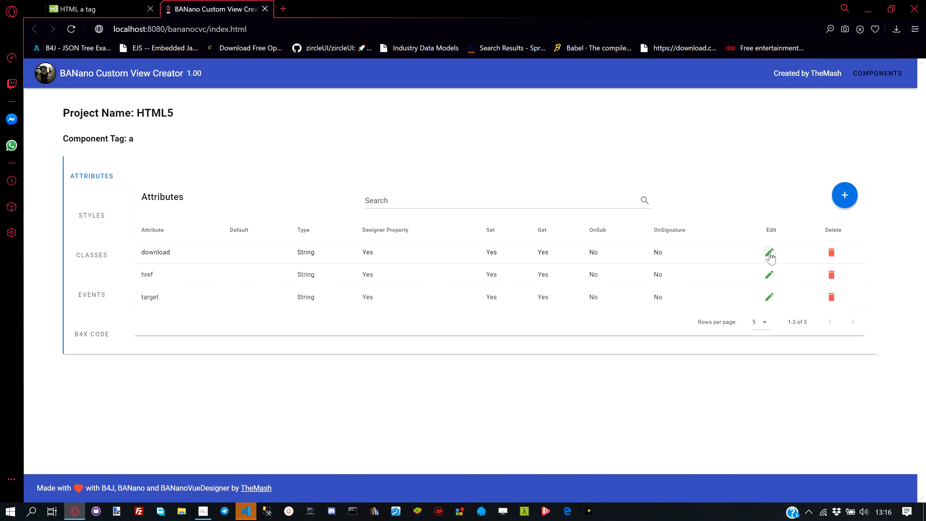
pyautogui.click(770, 253)
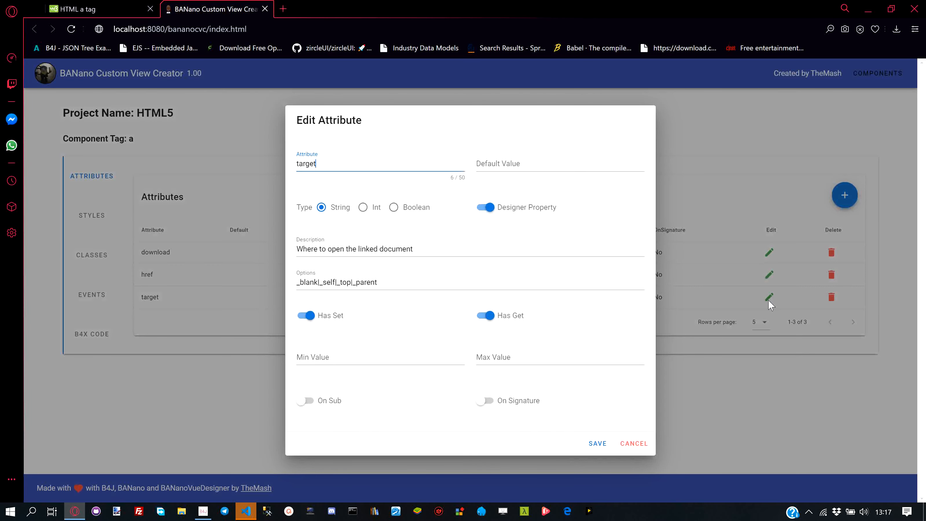
pyautogui.click(634, 444)
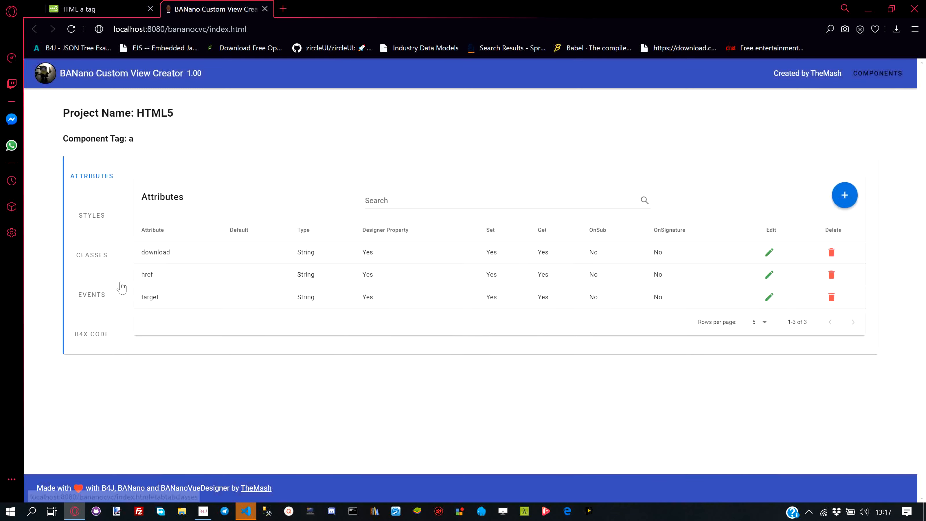
# View the generated B4X code and pick out the Download designer property
pyautogui.click(91, 334)
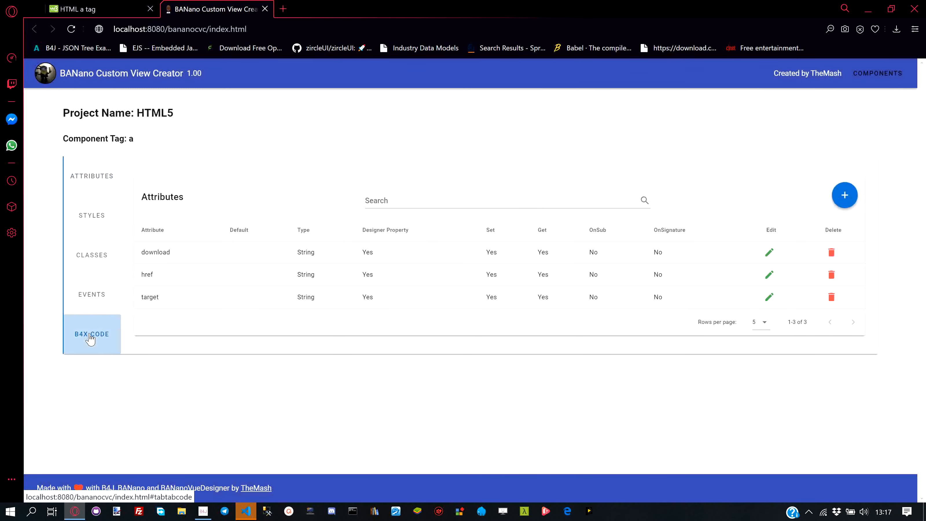
pyautogui.click(91, 334)
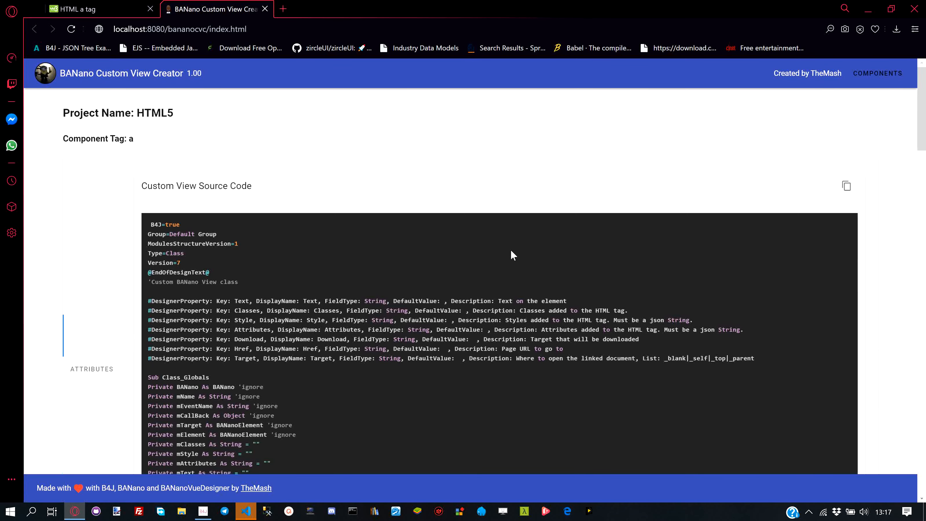
pyautogui.scroll(-3)
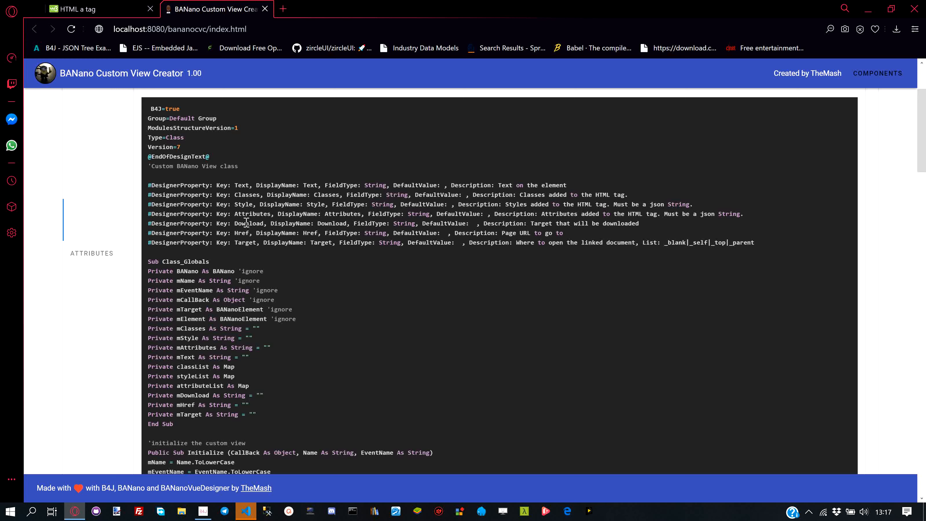
pyautogui.doubleClick(241, 232)
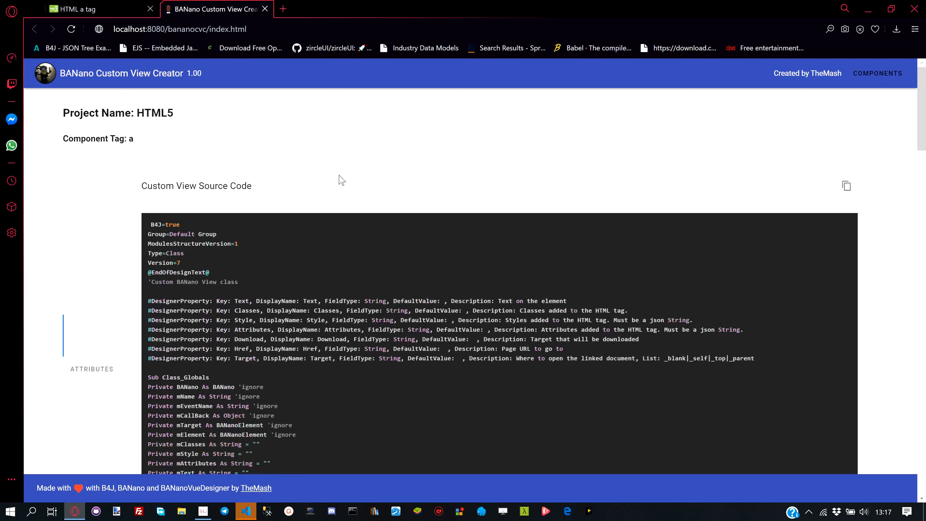
pyautogui.moveTo(92, 369)
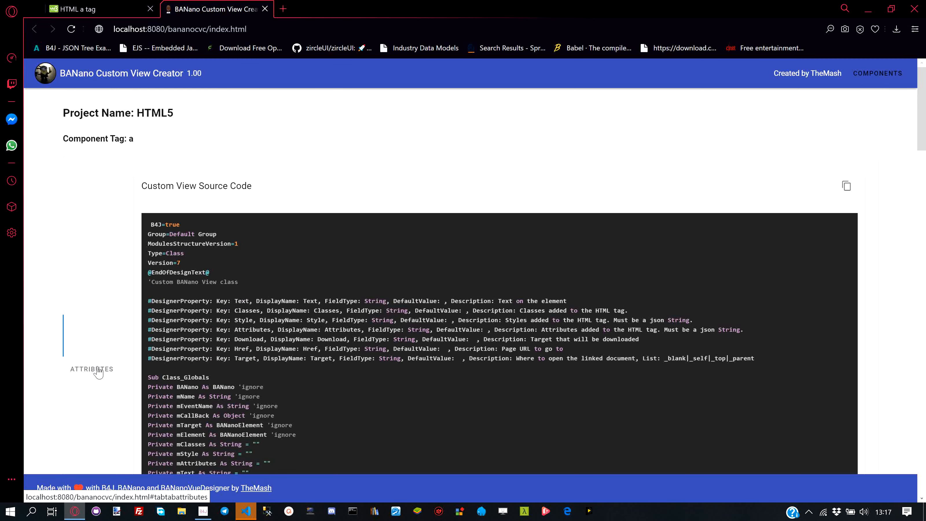
# Revisit the attributes list, then return to the B4X code's Target property
pyautogui.click(91, 369)
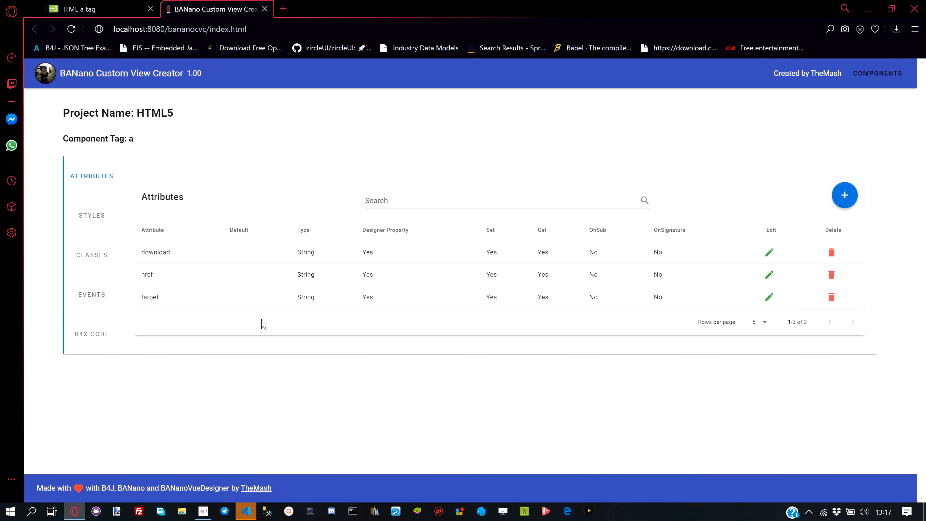
pyautogui.moveTo(92, 334)
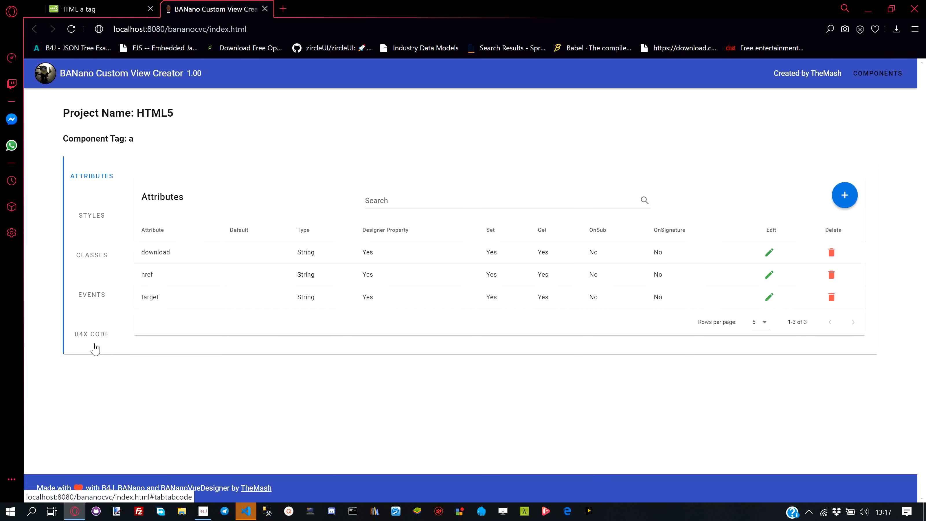
pyautogui.click(92, 334)
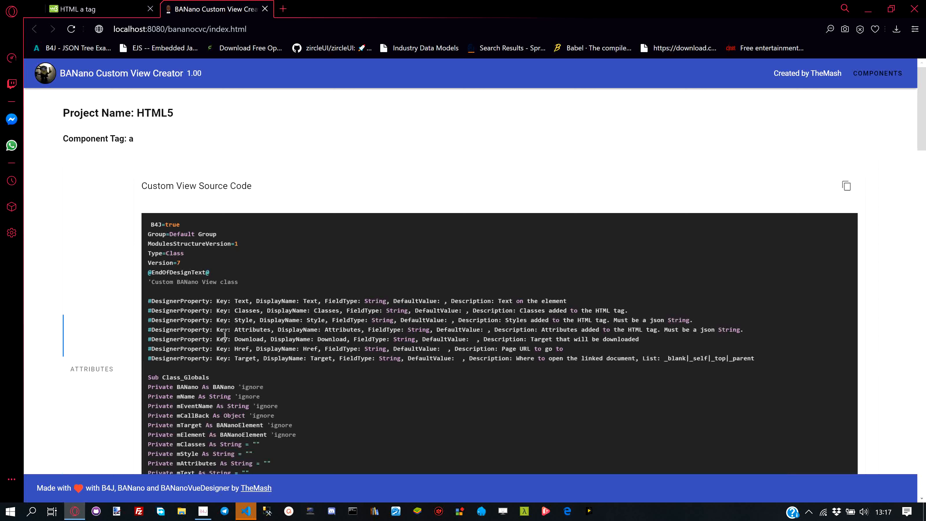
pyautogui.doubleClick(240, 349)
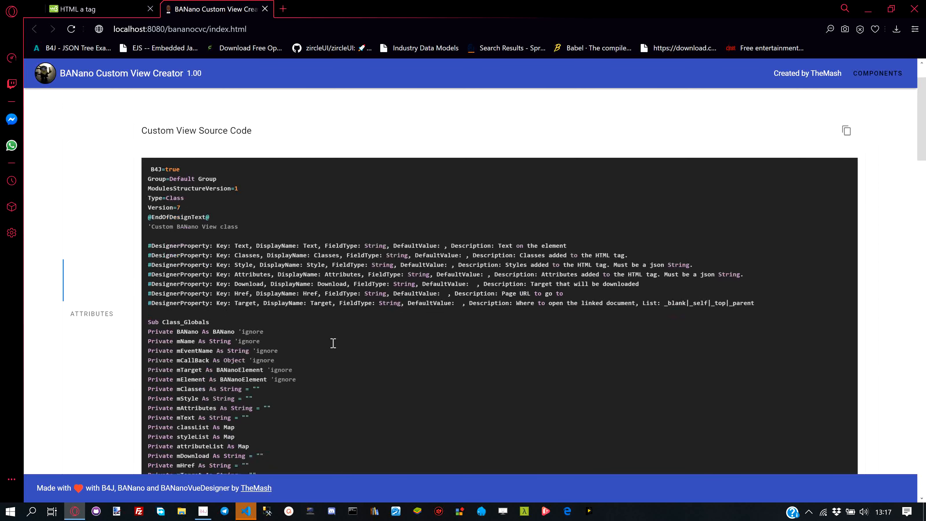
pyautogui.scroll(-3)
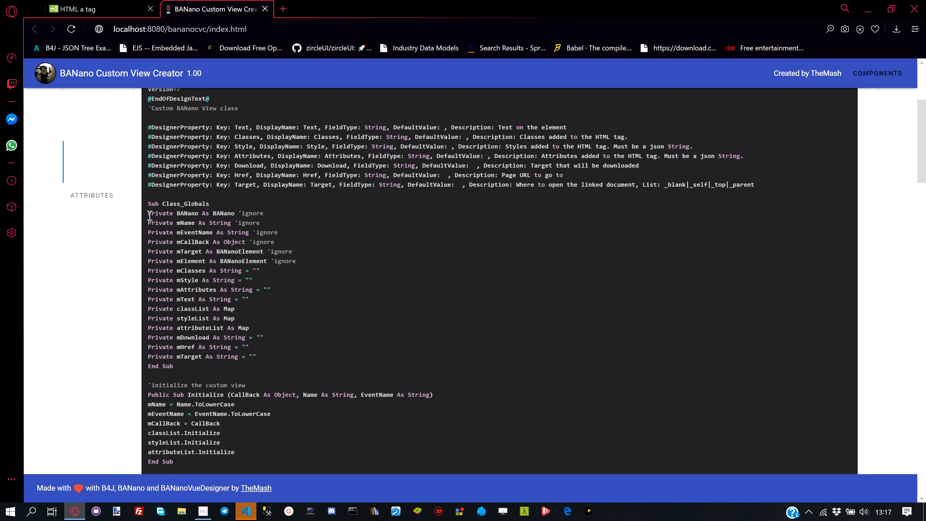
pyautogui.moveTo(148, 213); pyautogui.dragTo(248, 299)
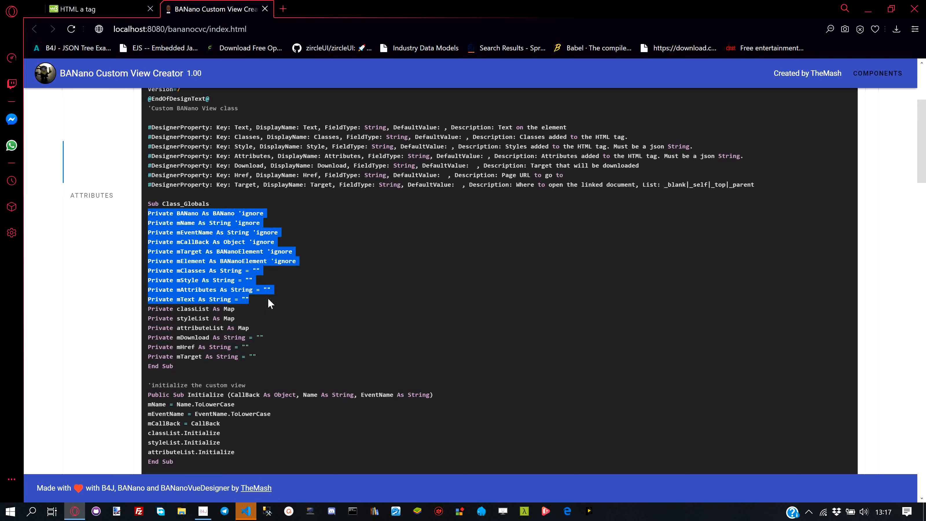
pyautogui.click(367, 295)
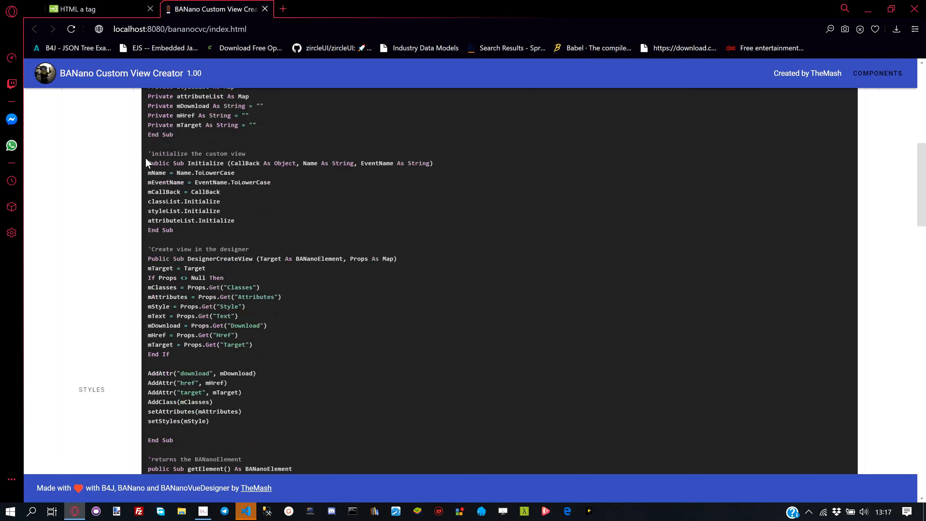
pyautogui.moveTo(147, 153); pyautogui.dragTo(234, 220)
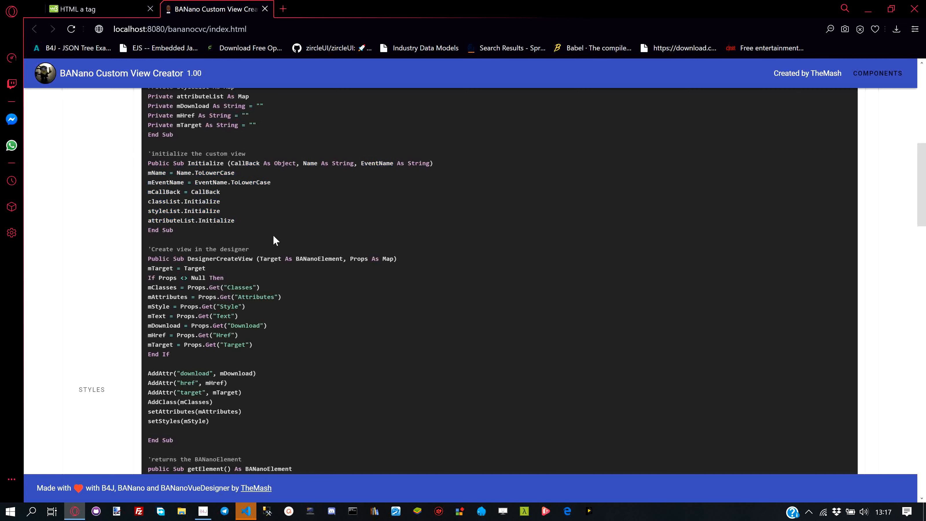
pyautogui.scroll(-3)
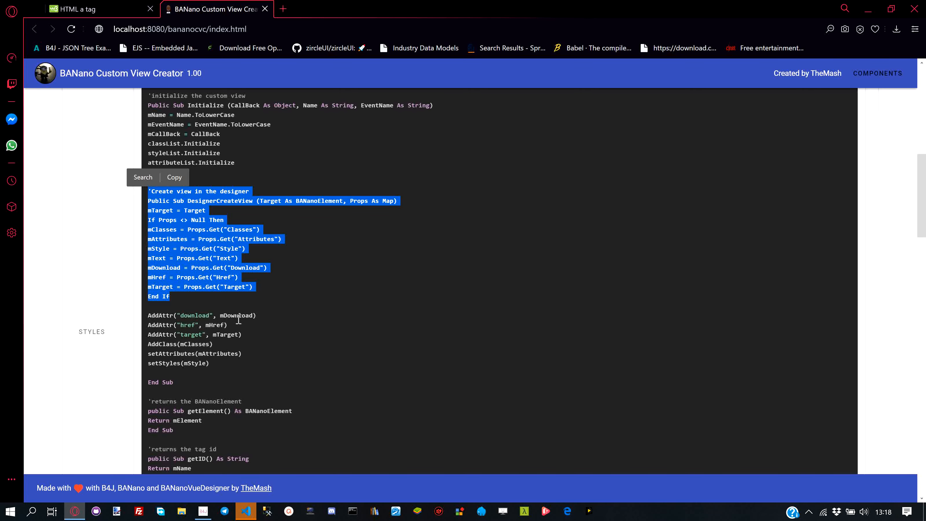
pyautogui.moveTo(124, 19)
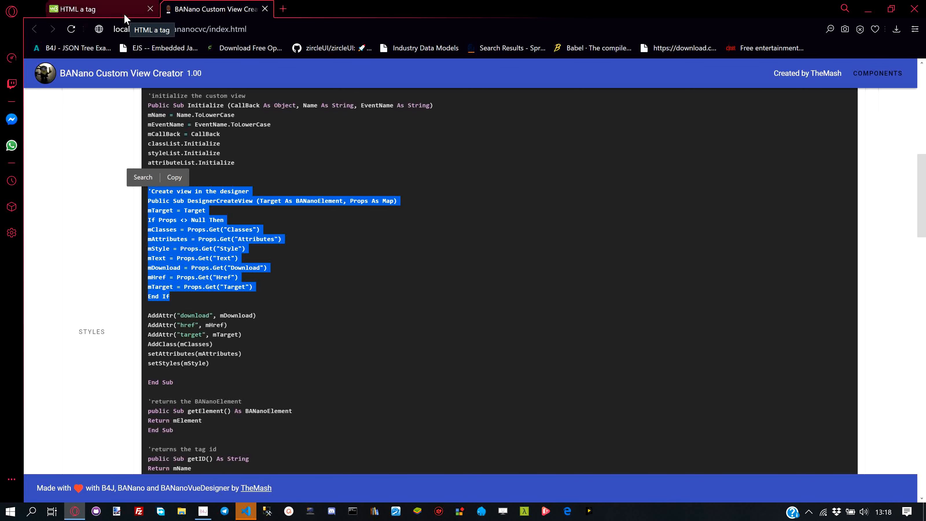
pyautogui.click(89, 9)
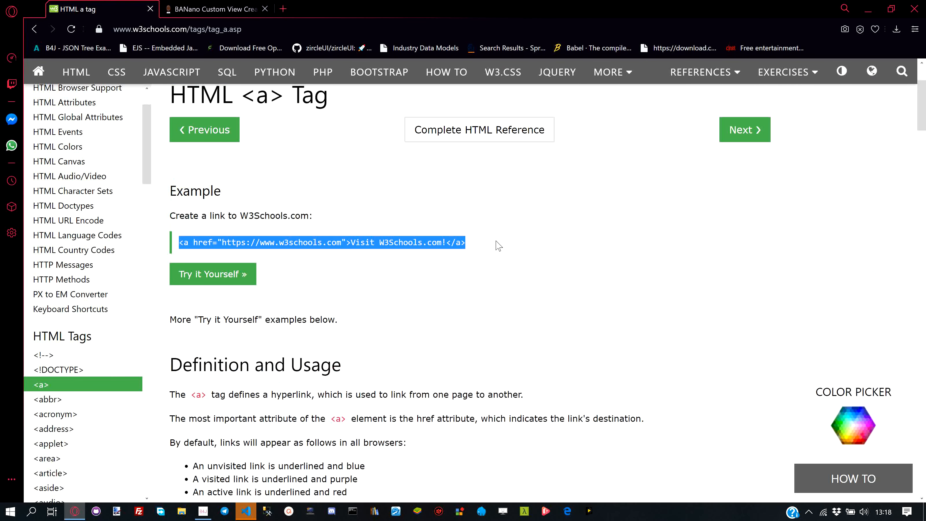
pyautogui.doubleClick(203, 242)
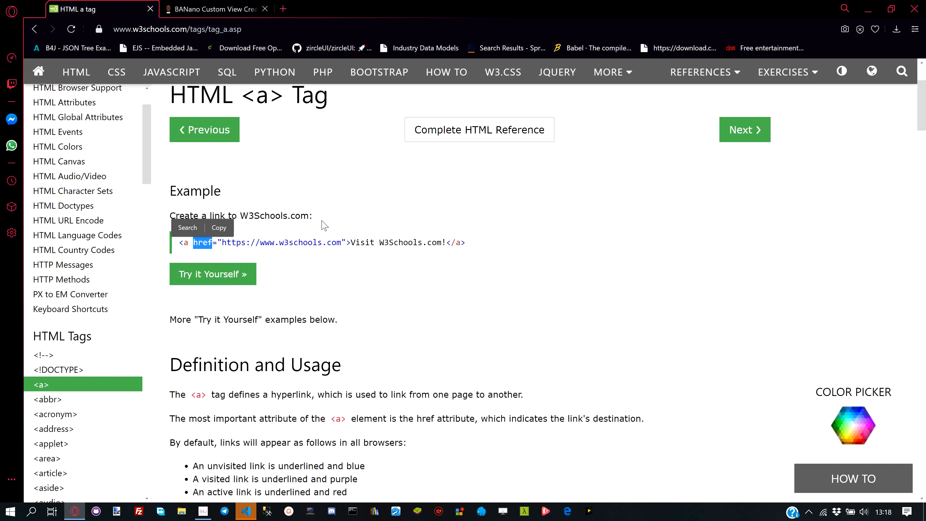
pyautogui.click(212, 9)
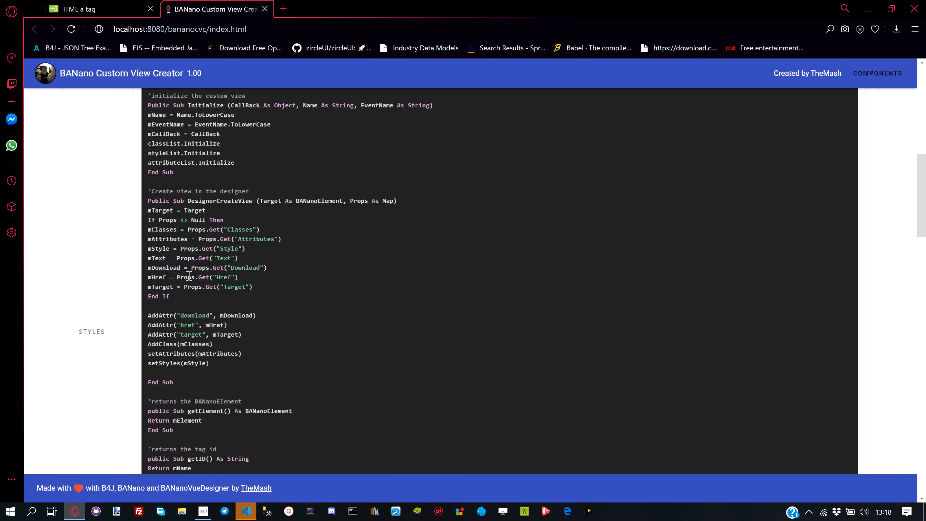
pyautogui.moveTo(160, 324)
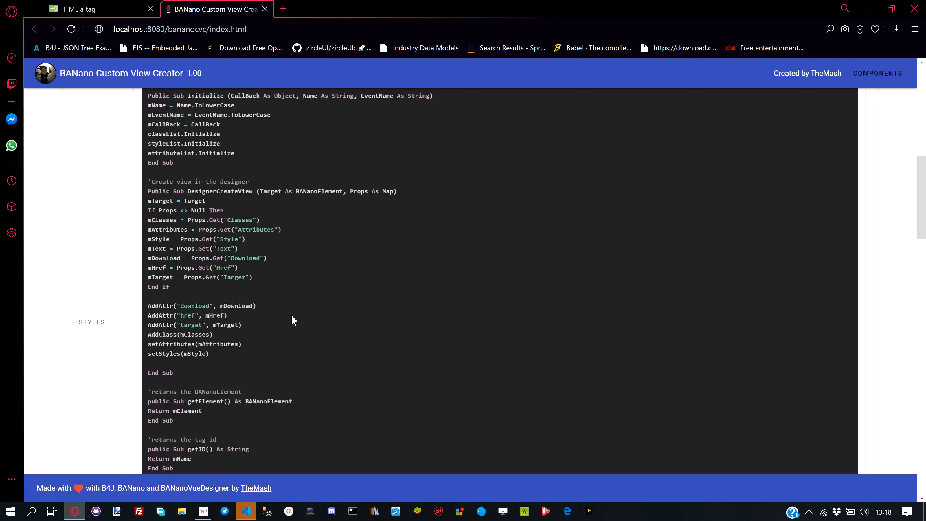
pyautogui.scroll(-3)
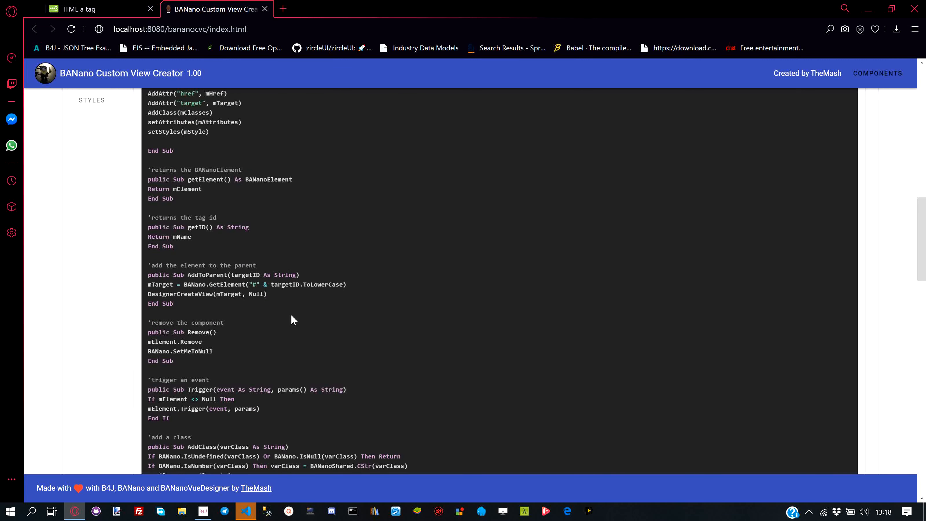
pyautogui.scroll(-3)
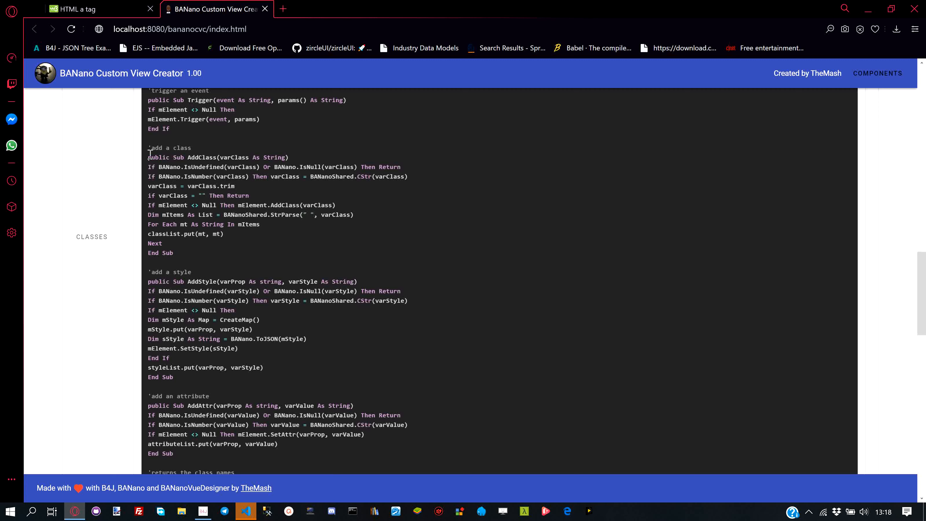
pyautogui.moveTo(149, 147); pyautogui.dragTo(174, 253)
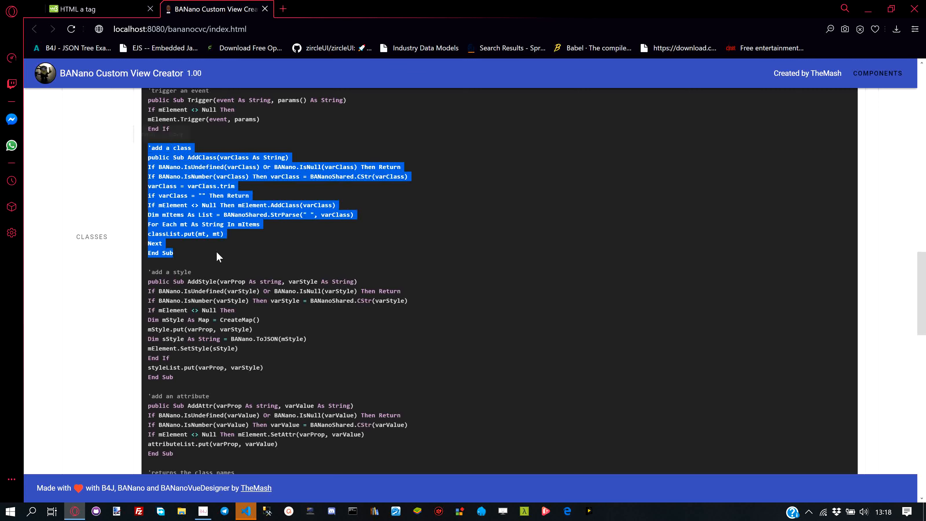
pyautogui.scroll(-3)
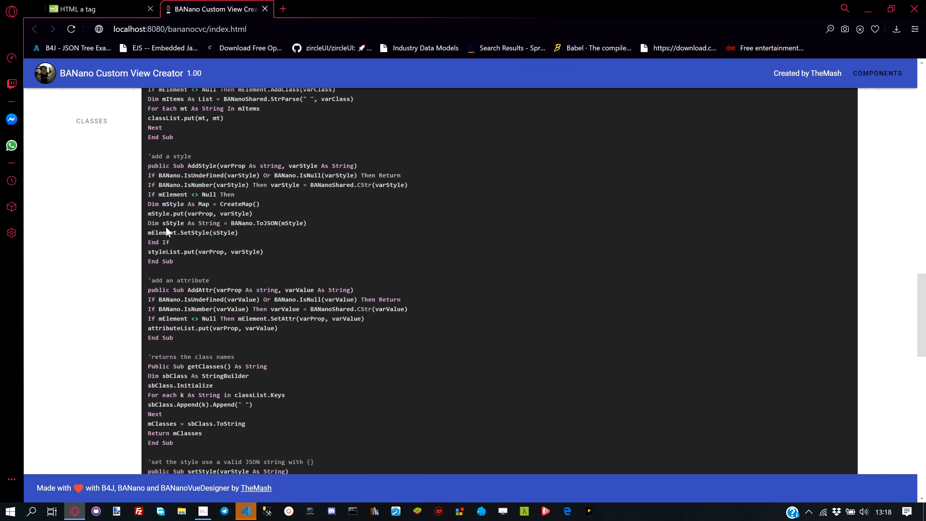
pyautogui.doubleClick(170, 165)
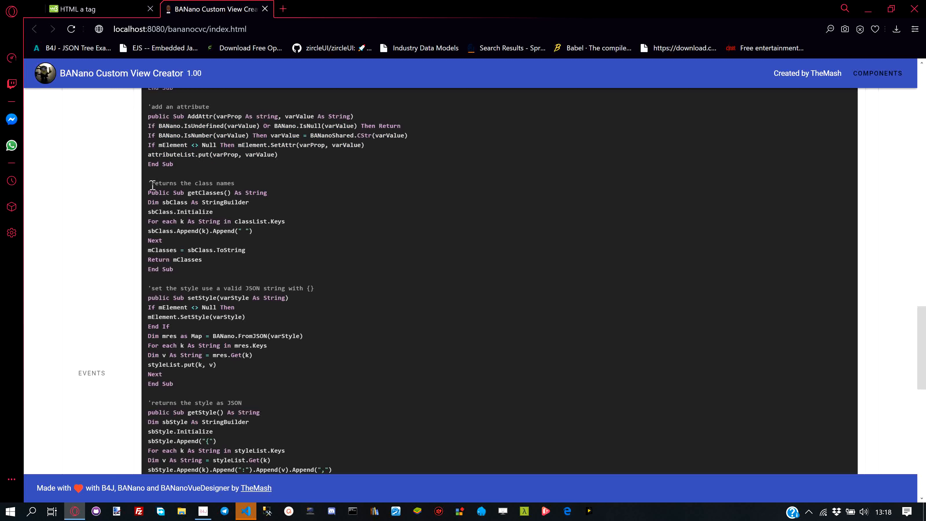
pyautogui.moveTo(149, 183); pyautogui.dragTo(174, 269)
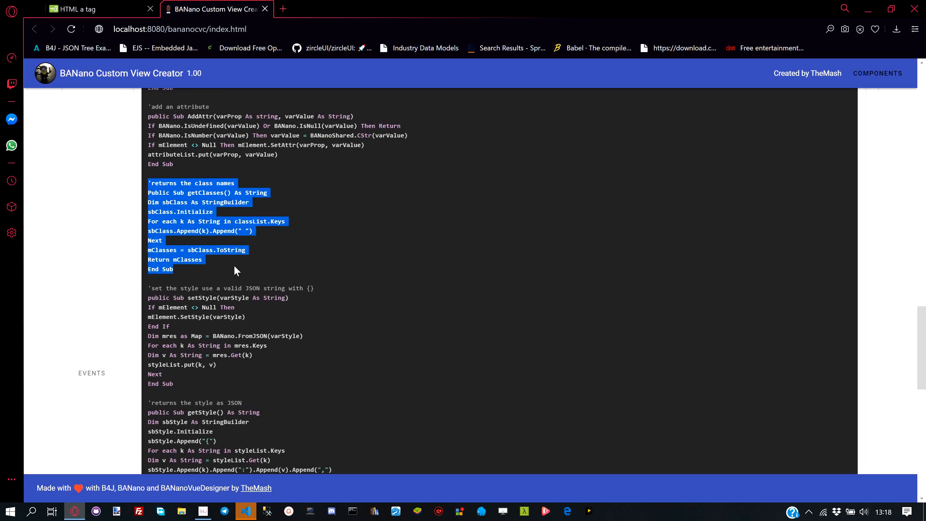
pyautogui.moveTo(257, 274)
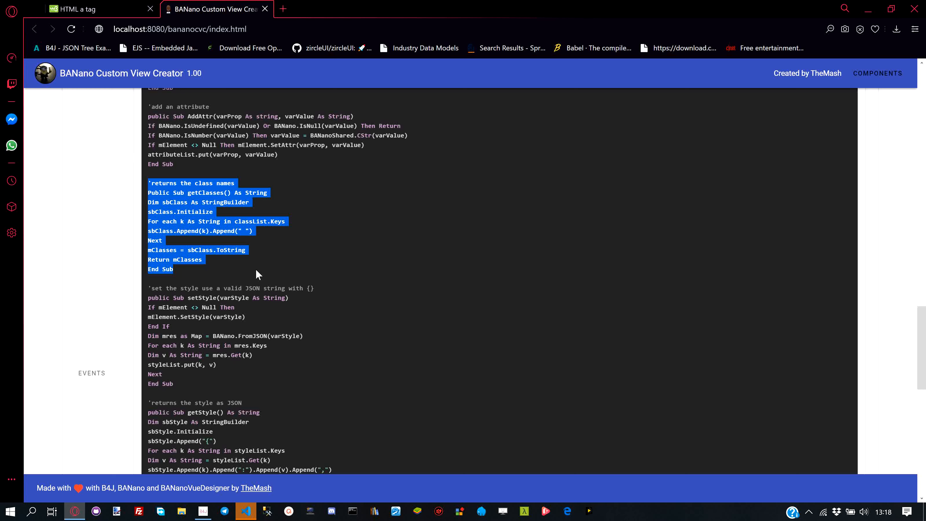
pyautogui.scroll(-3)
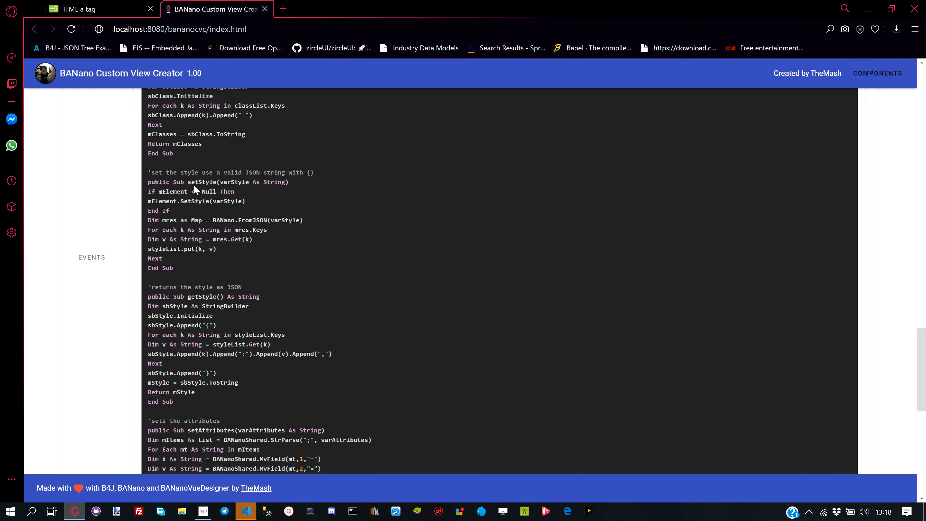
pyautogui.moveTo(148, 173); pyautogui.dragTo(266, 230)
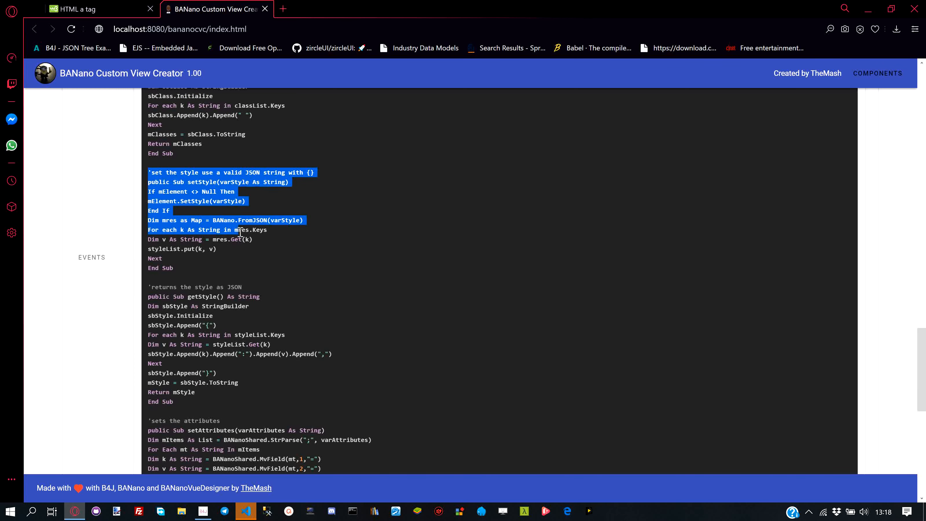
pyautogui.click(171, 249)
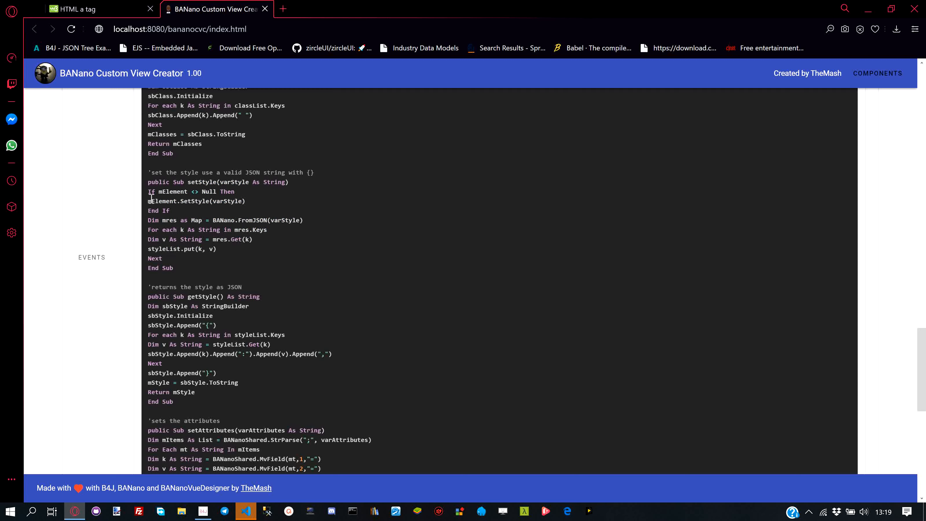
pyautogui.doubleClick(197, 201)
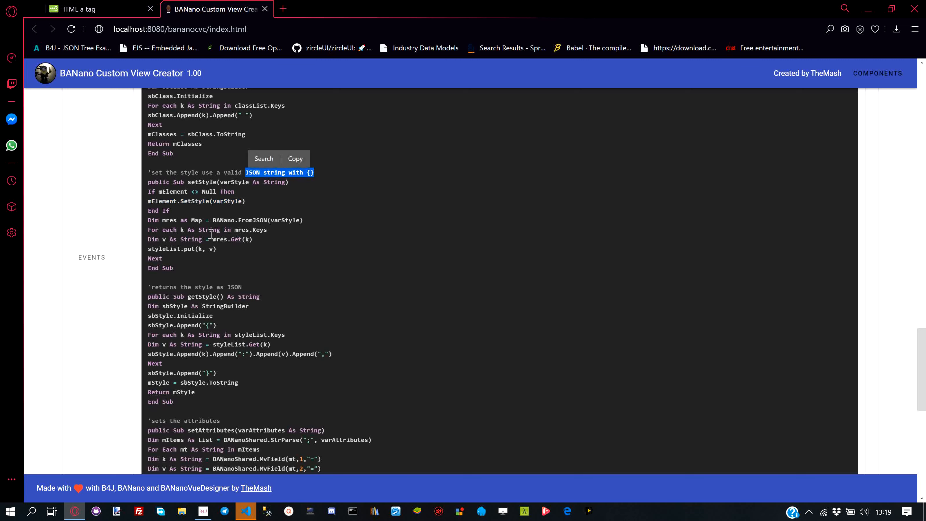
pyautogui.scroll(-3)
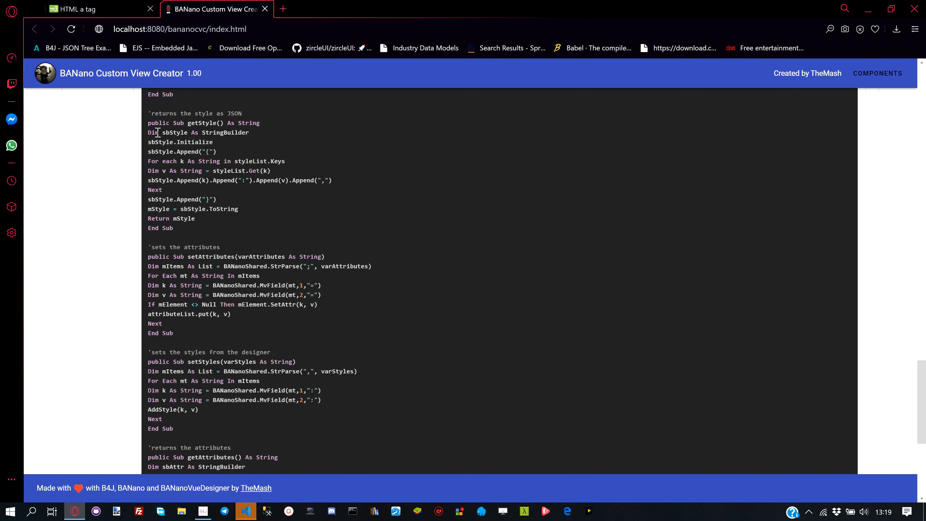
pyautogui.moveTo(150, 113); pyautogui.dragTo(195, 219)
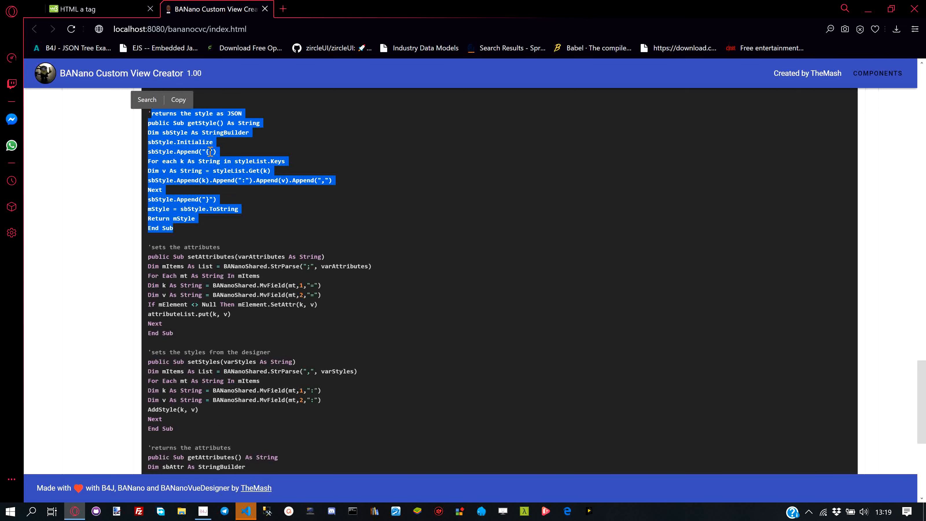
pyautogui.scroll(-3)
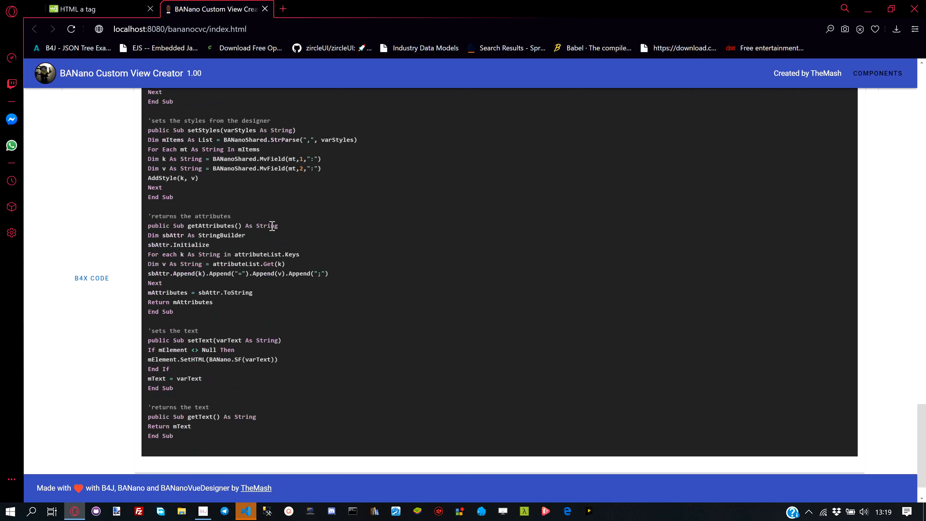
pyautogui.moveTo(271, 226)
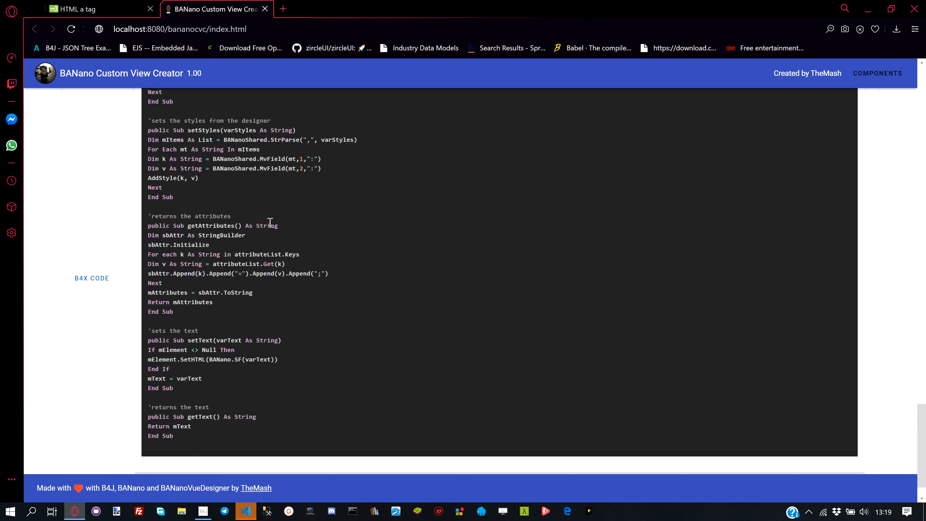
pyautogui.scroll(-3)
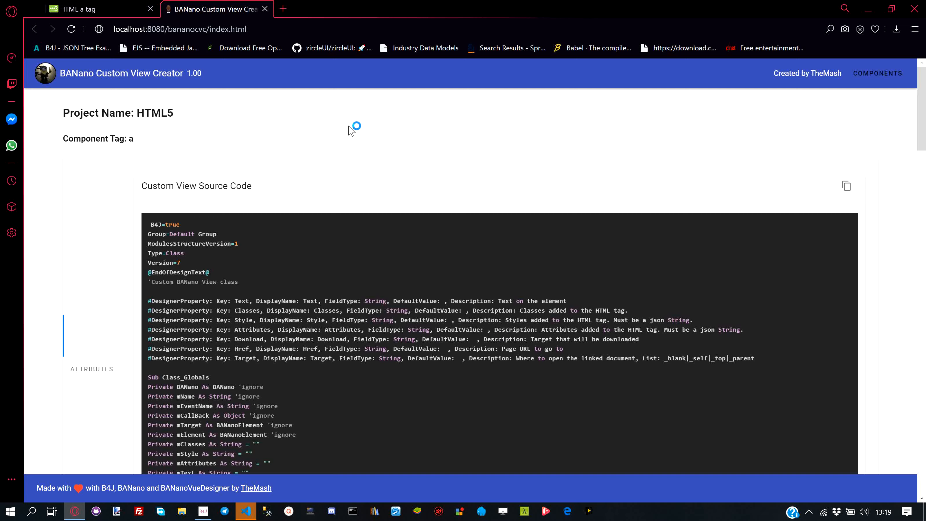
# Download the generated custom view source code as H5A.bas
pyautogui.click(245, 511)
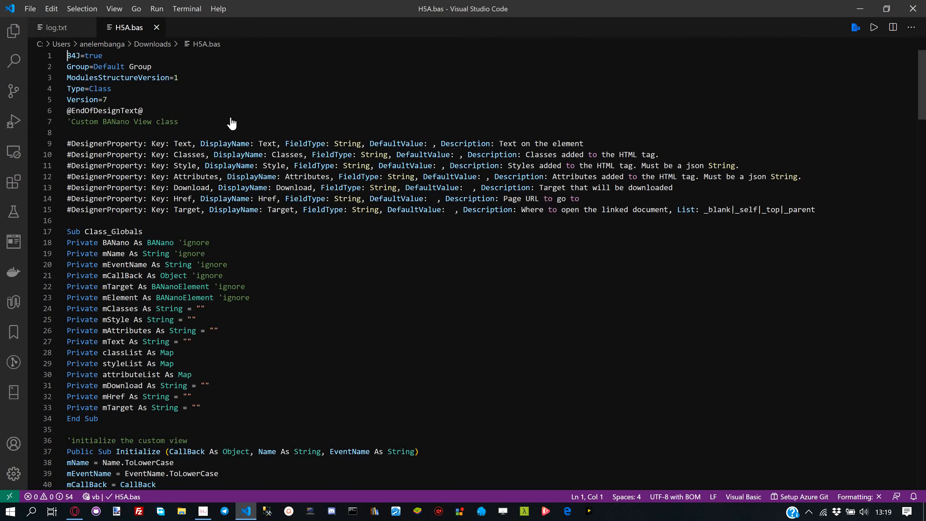
pyautogui.moveTo(304, 248)
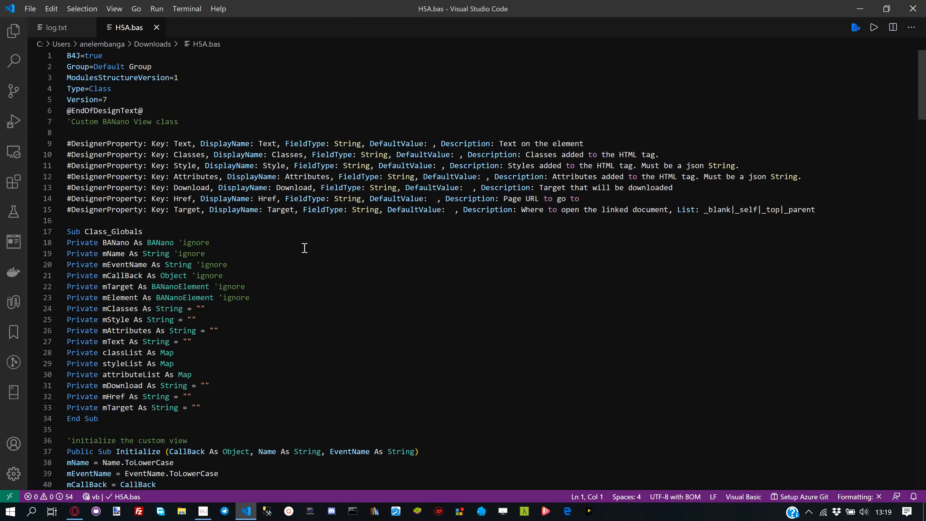
pyautogui.moveTo(344, 235)
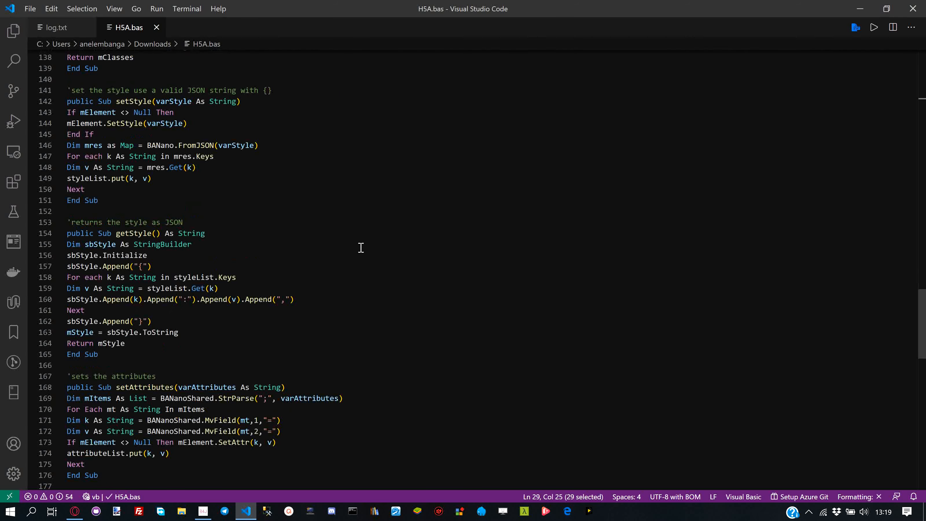
# Scroll through H5A.bas to its setText and getText routines at the end
pyautogui.scroll(-3)
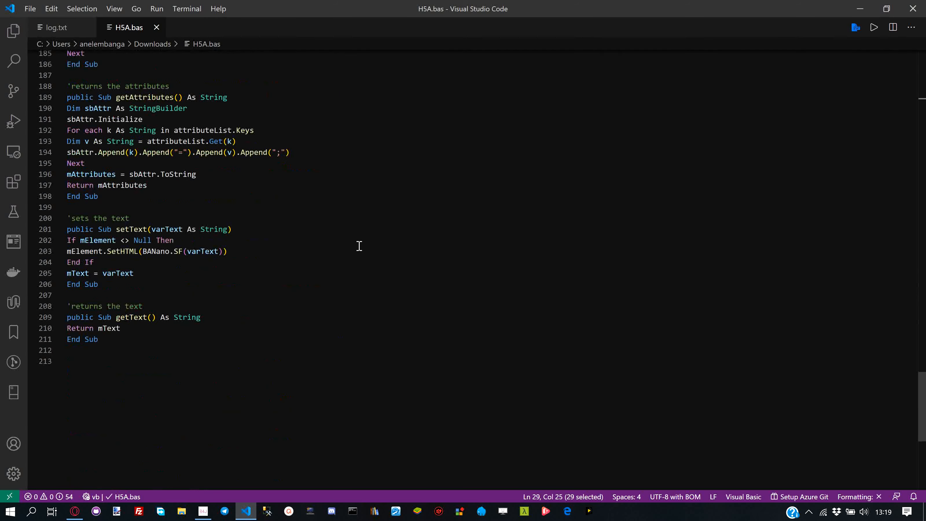